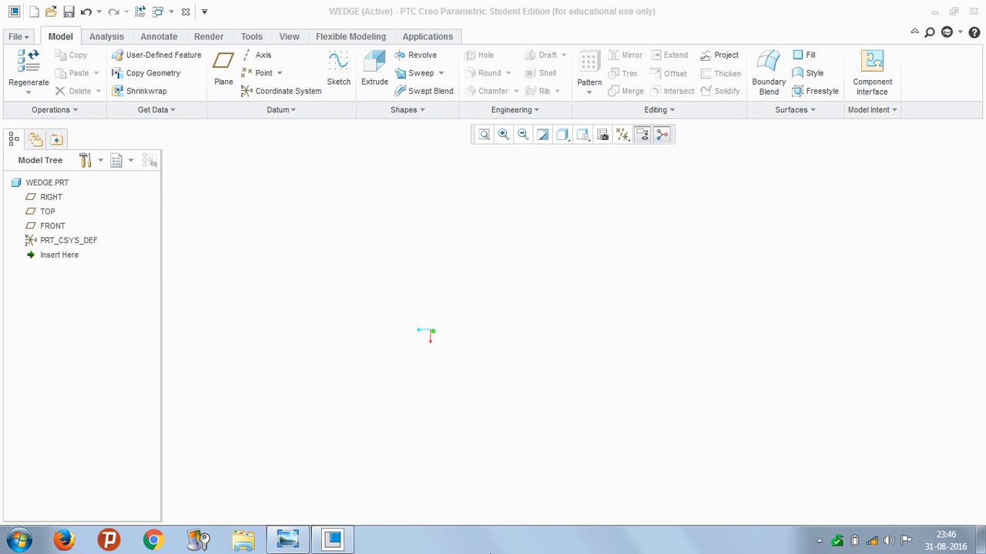
pyautogui.moveTo(433, 311)
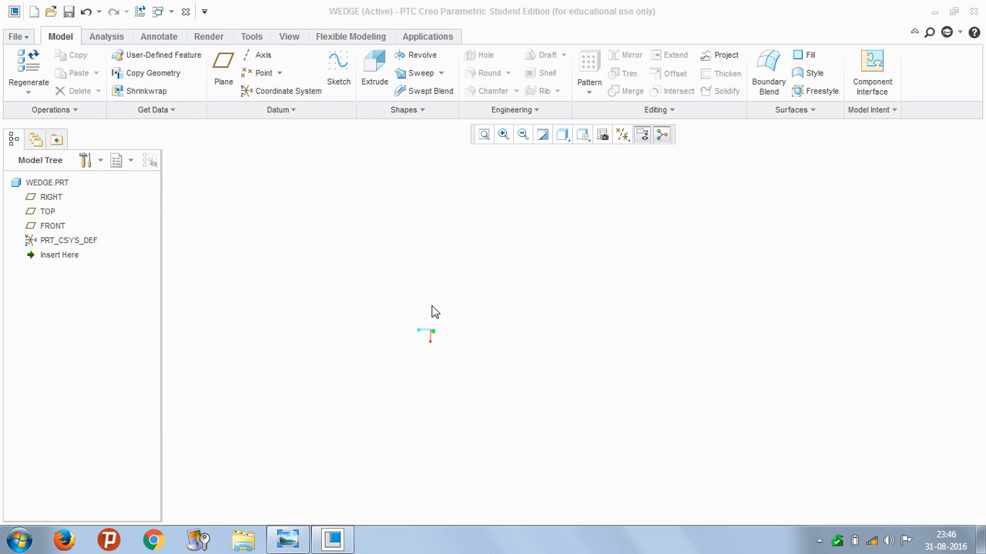
pyautogui.moveTo(355, 182)
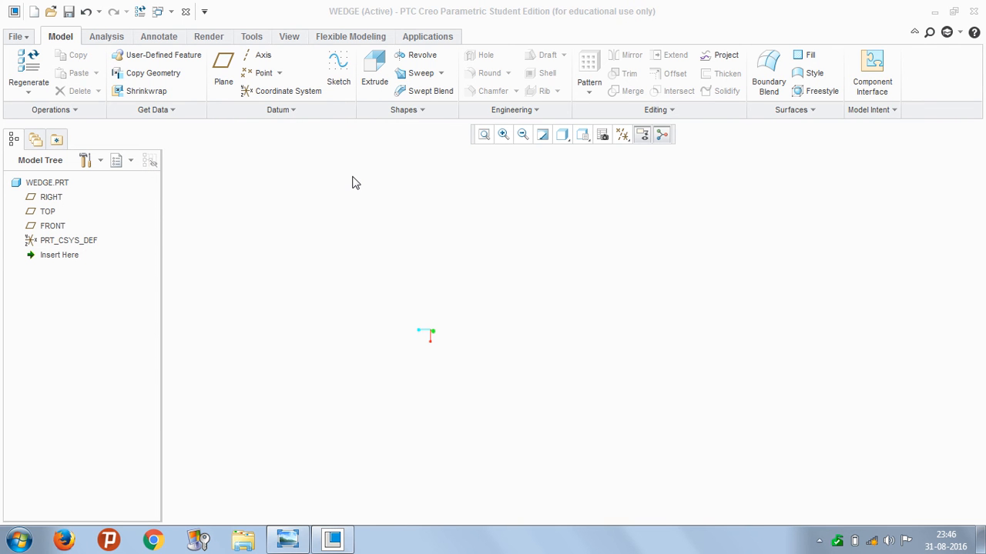
pyautogui.moveTo(361, 184)
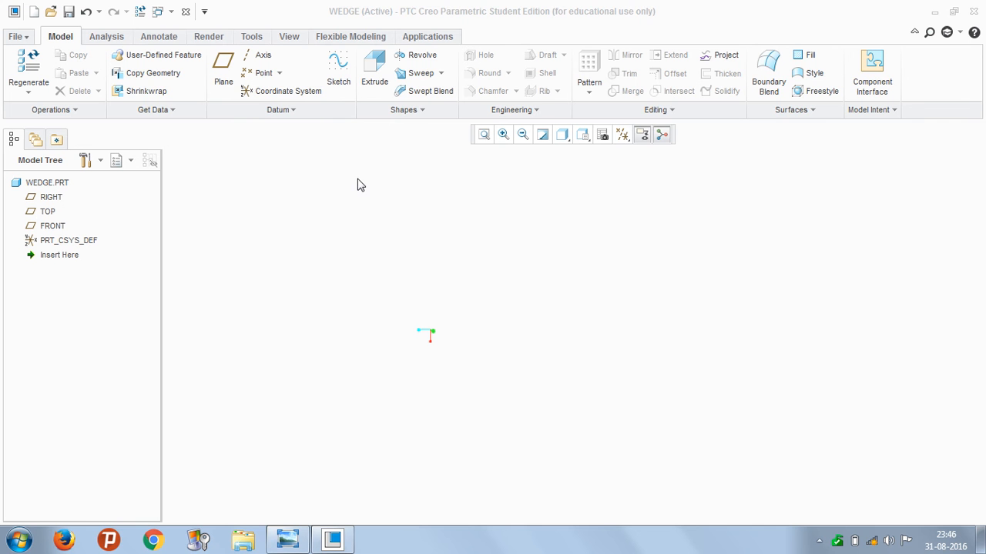
# Step: Start Sketch 1 on the RIGHT datum plane of the WEDGE part
pyautogui.click(339, 69)
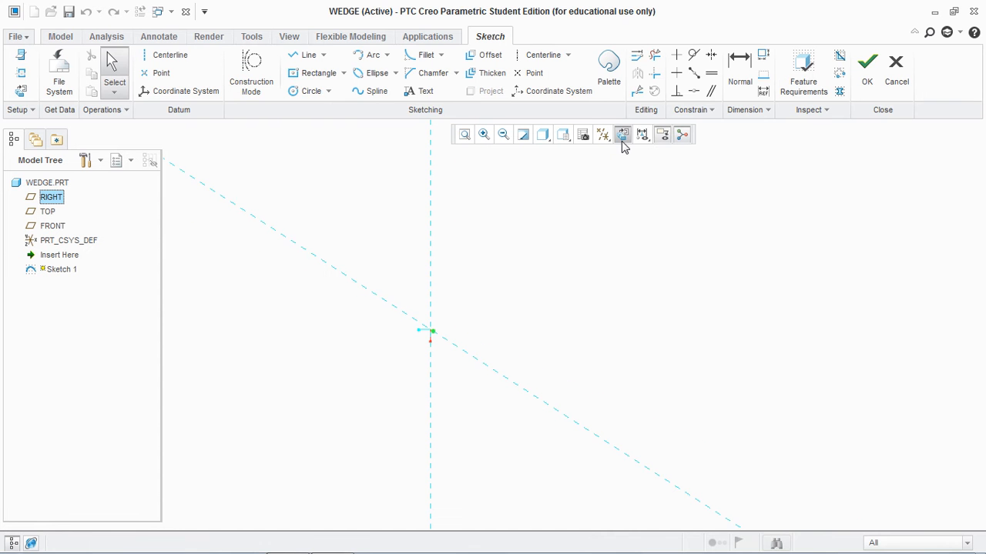
# Step: Orient the sketching plane face-on before checking the reference drawing
pyautogui.click(622, 134)
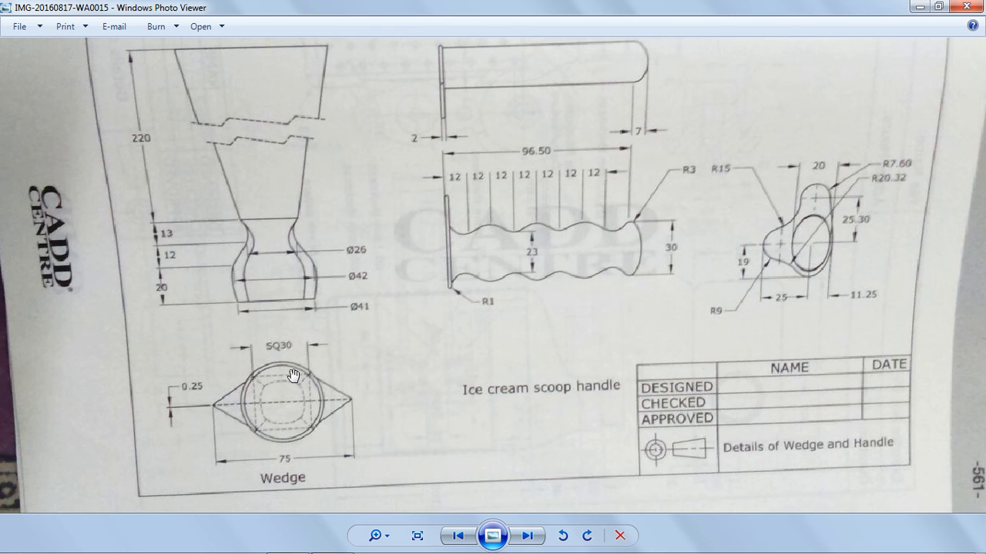
pyautogui.moveTo(296, 382)
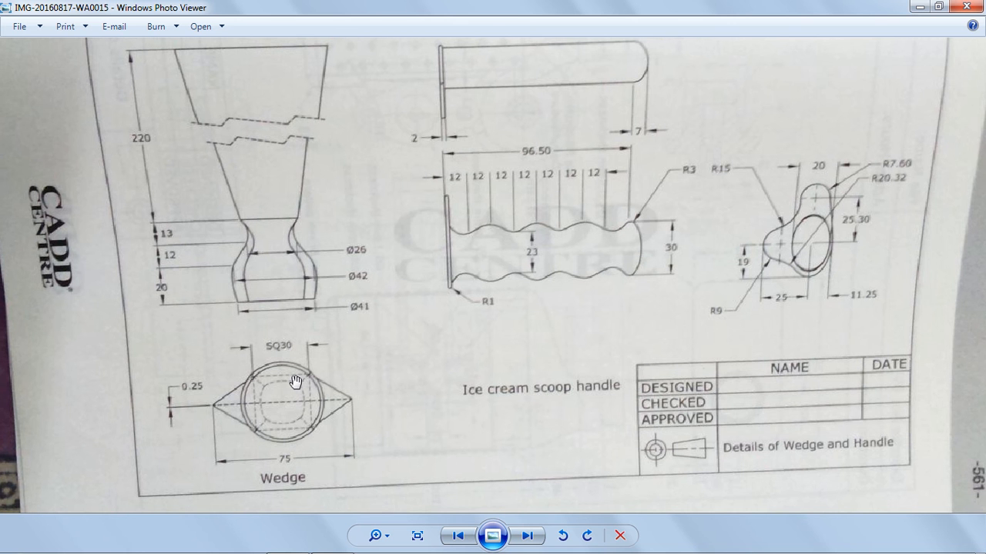
pyautogui.moveTo(308, 386)
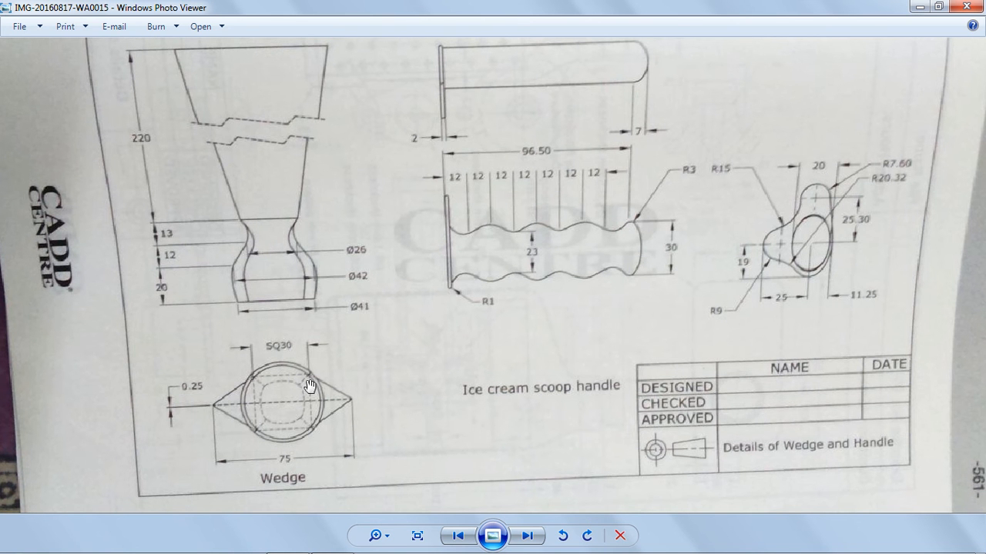
pyautogui.moveTo(209, 117)
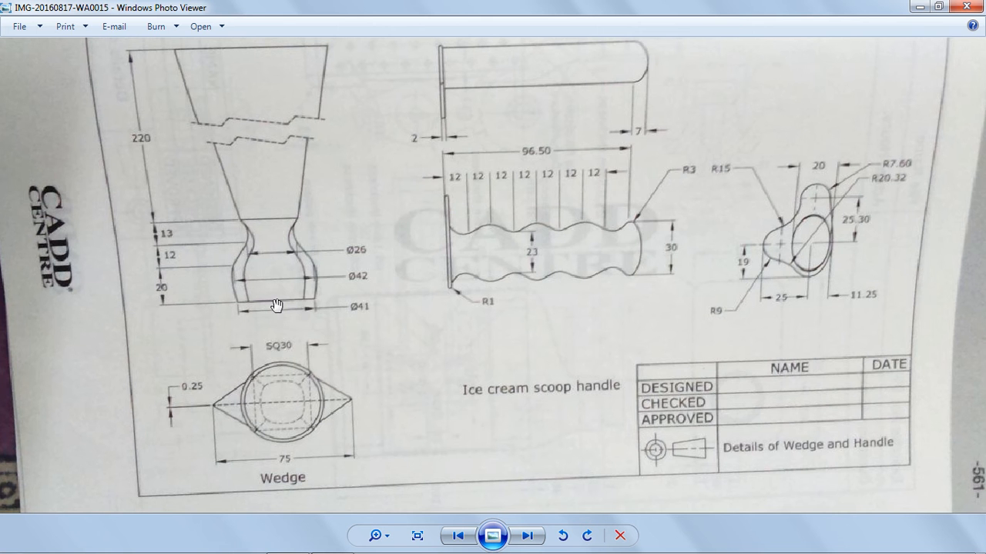
pyautogui.moveTo(309, 255)
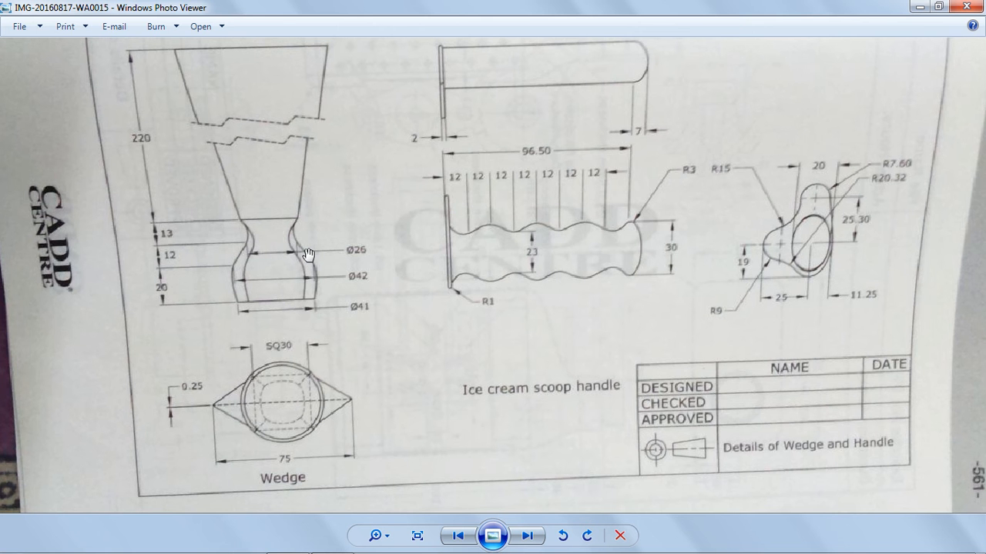
pyautogui.moveTo(320, 43)
pyautogui.write('41')
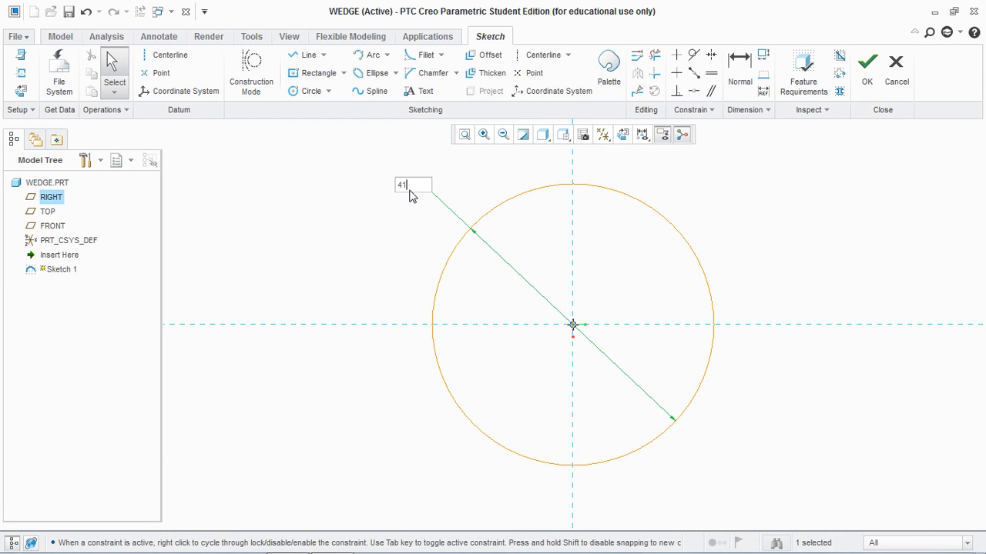
# Step: Confirm the circle's diameter and finish Sketch 1 centred on the origin
pyautogui.press('Return')
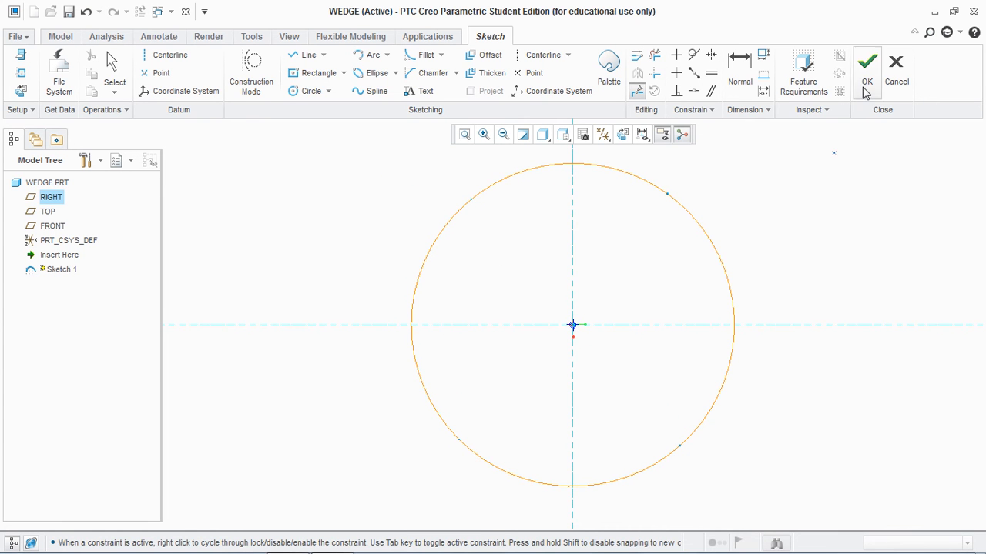
pyautogui.click(867, 62)
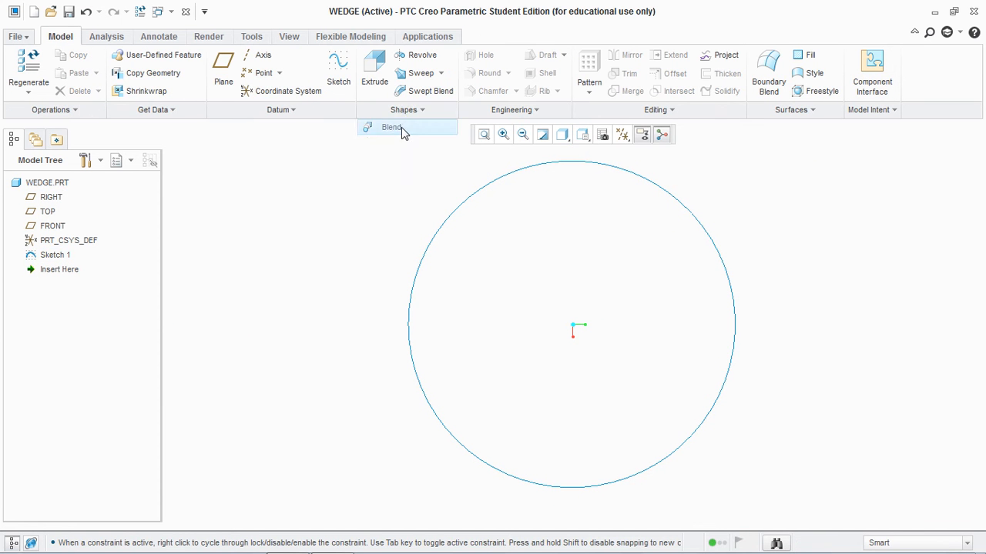
# Step: Create a Blend using Sketch 1 as Section 1 and begin Section 2 at offset 20.00
pyautogui.click(391, 126)
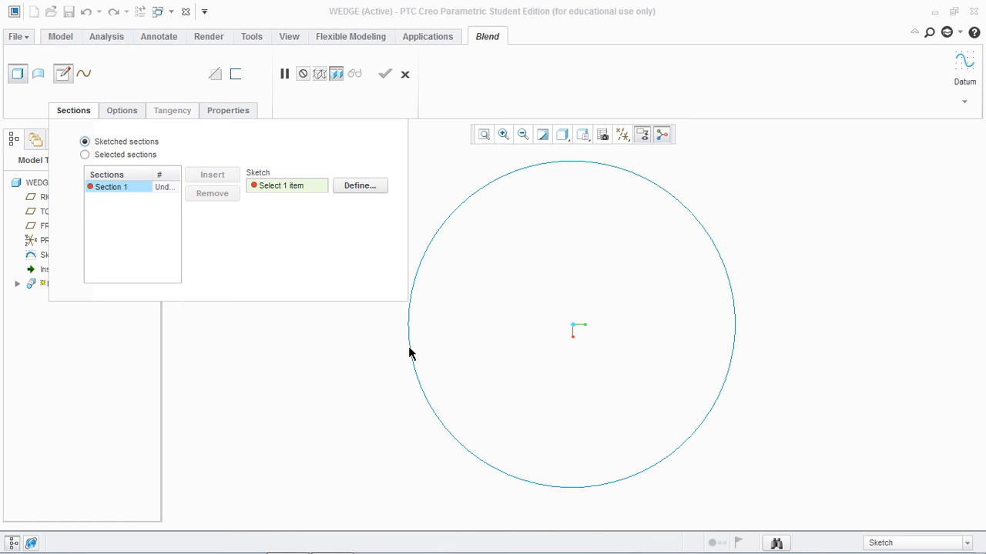
pyautogui.click(213, 174)
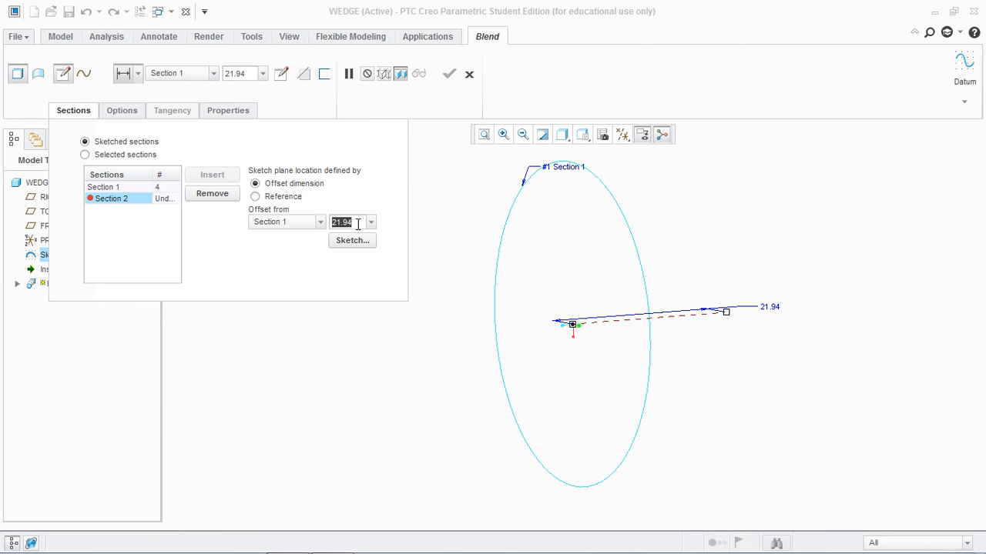
pyautogui.write('20.00')
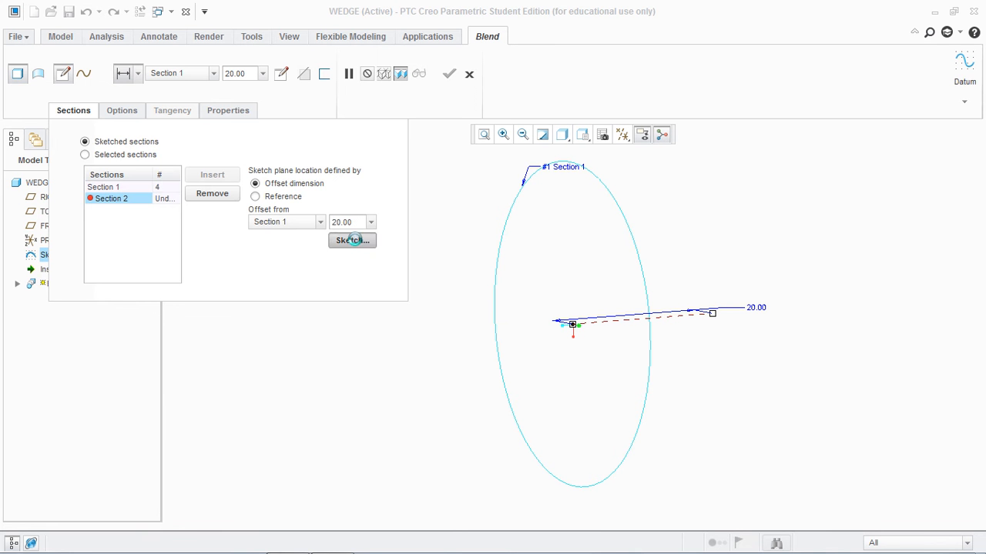
pyautogui.click(351, 240)
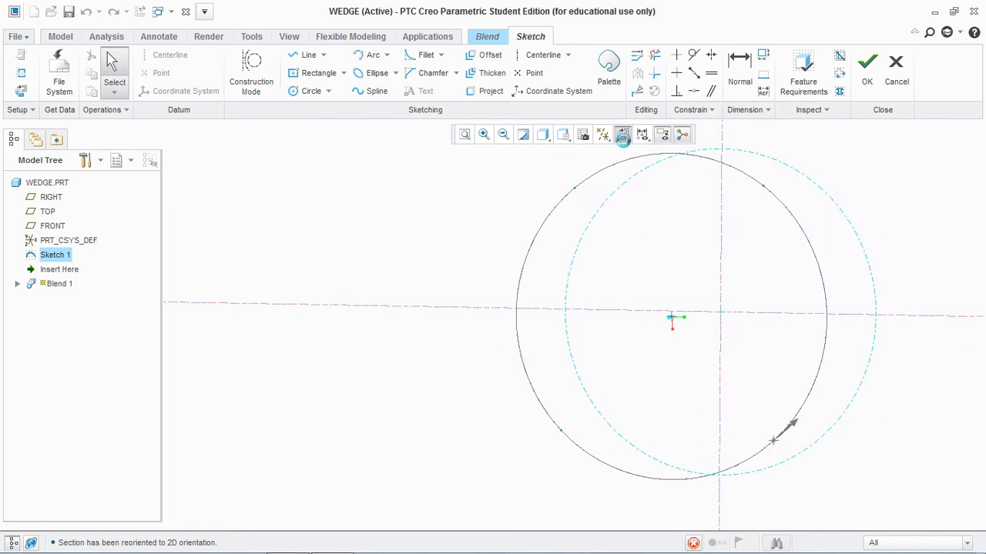
# Step: Sketch a 42.00 diameter circle for Section 2, keeping its start point aligned with Section 1
pyautogui.click(483, 134)
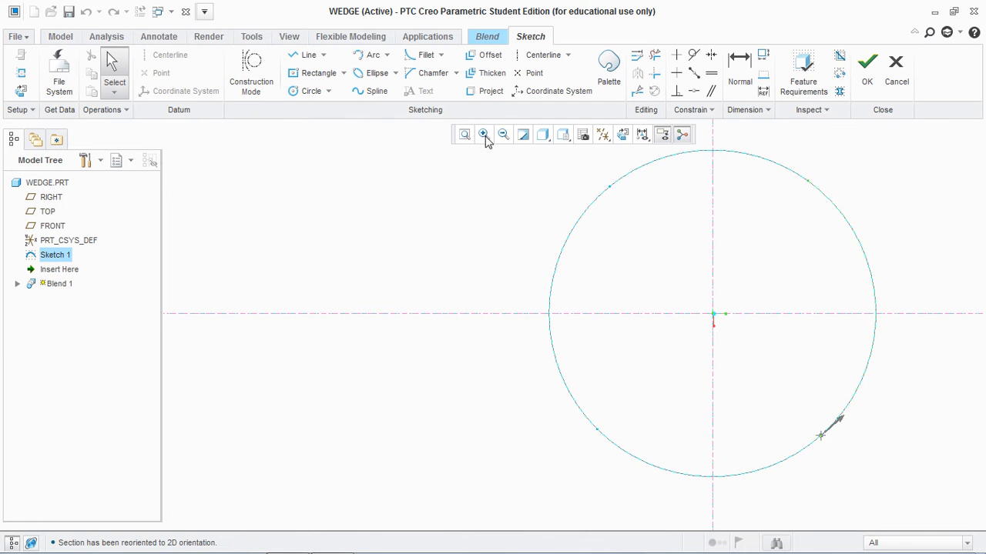
pyautogui.click(311, 91)
pyautogui.write('42')
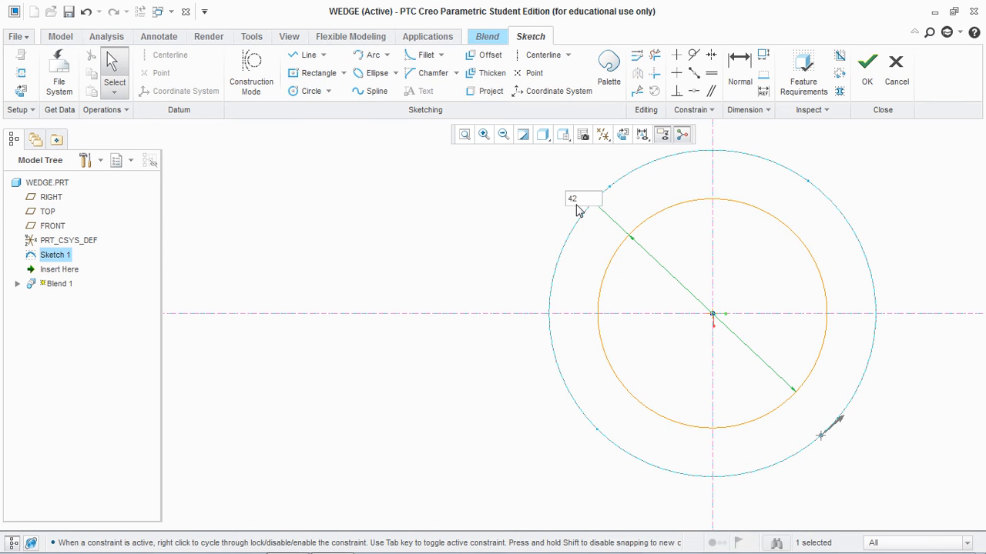
pyautogui.click(896, 68)
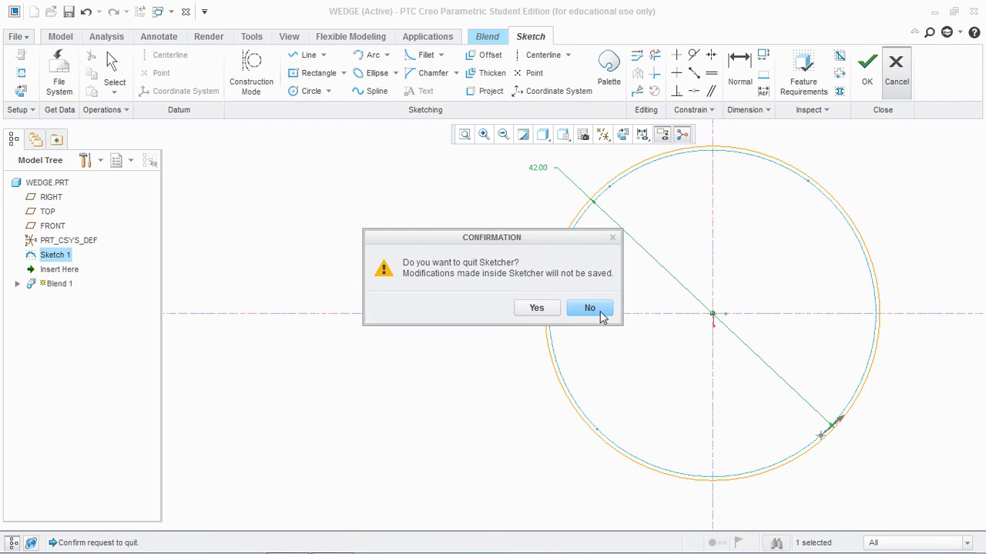
pyautogui.click(588, 308)
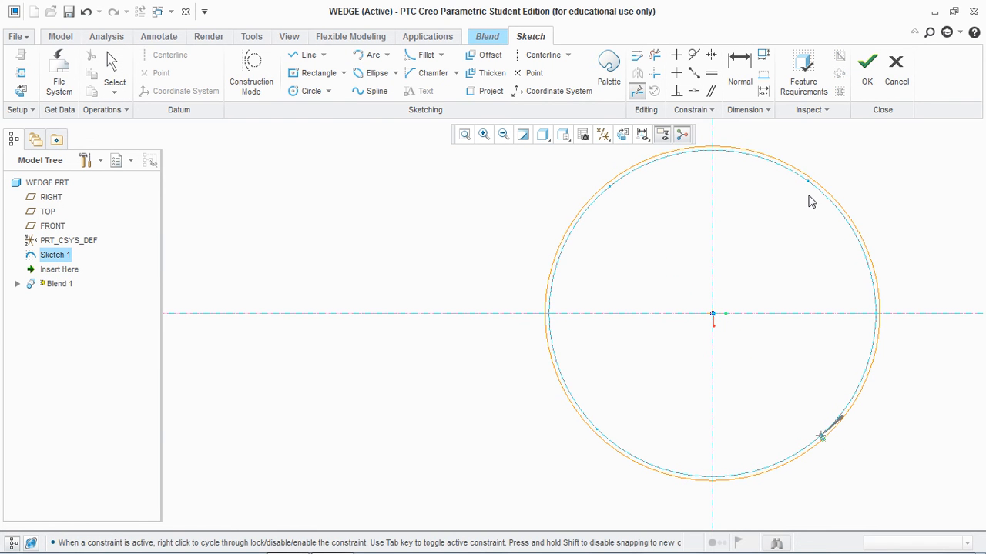
pyautogui.moveTo(809, 182)
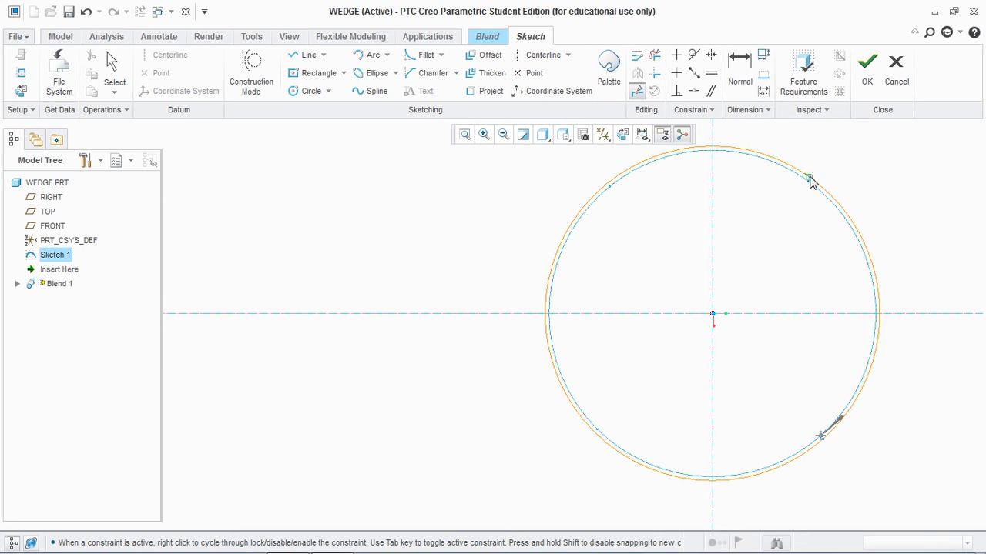
pyautogui.moveTo(608, 188)
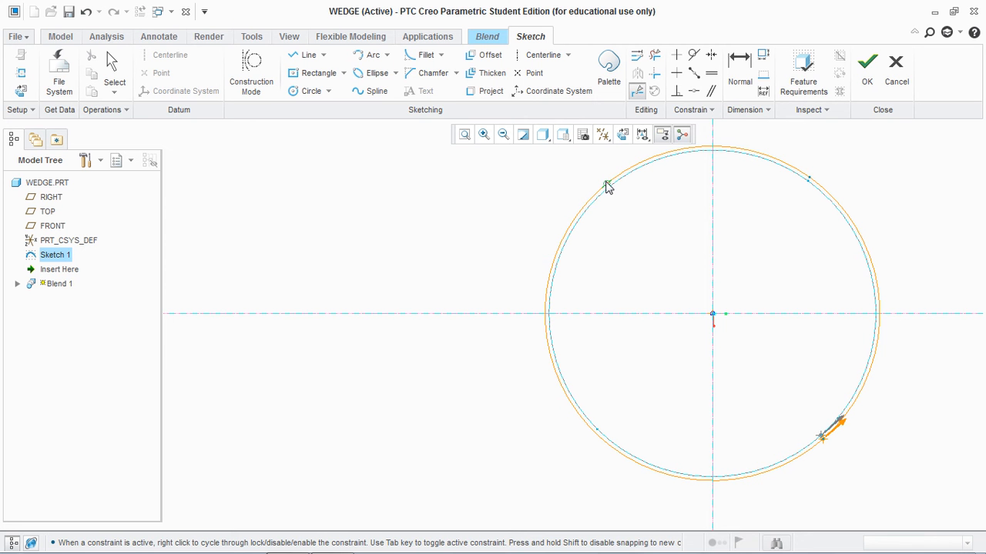
pyautogui.moveTo(604, 444)
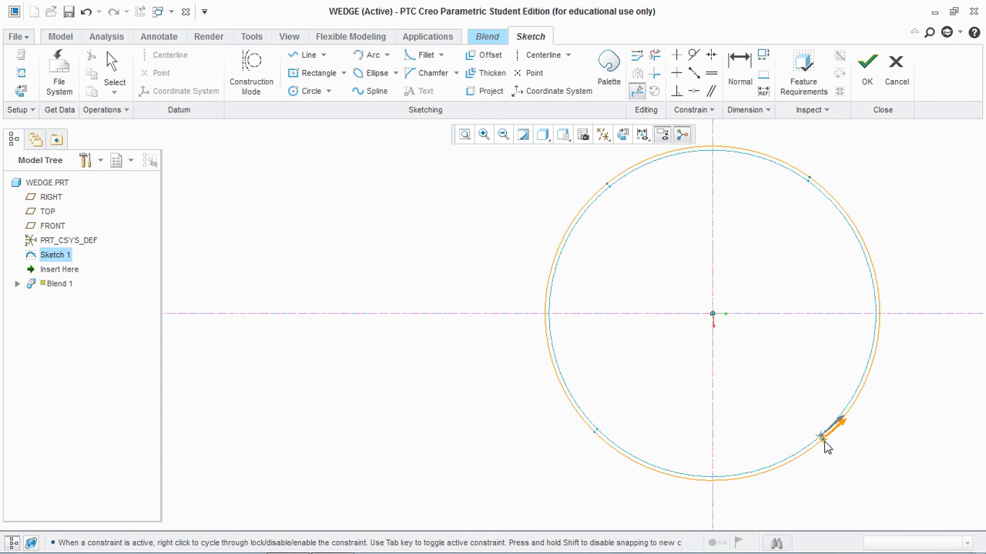
pyautogui.click(866, 69)
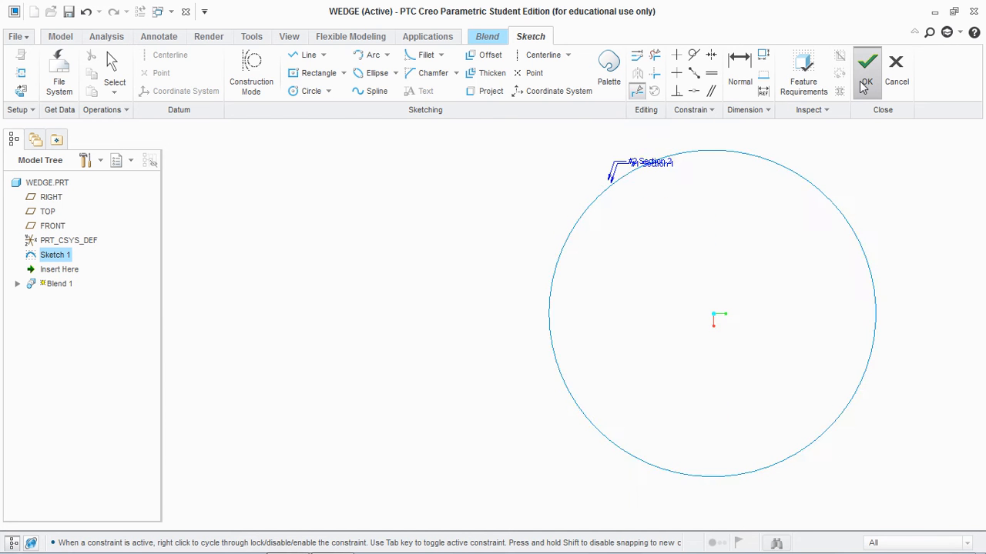
# Step: Accept Section 2 and insert a third blend section offset 12 from it
pyautogui.click(865, 65)
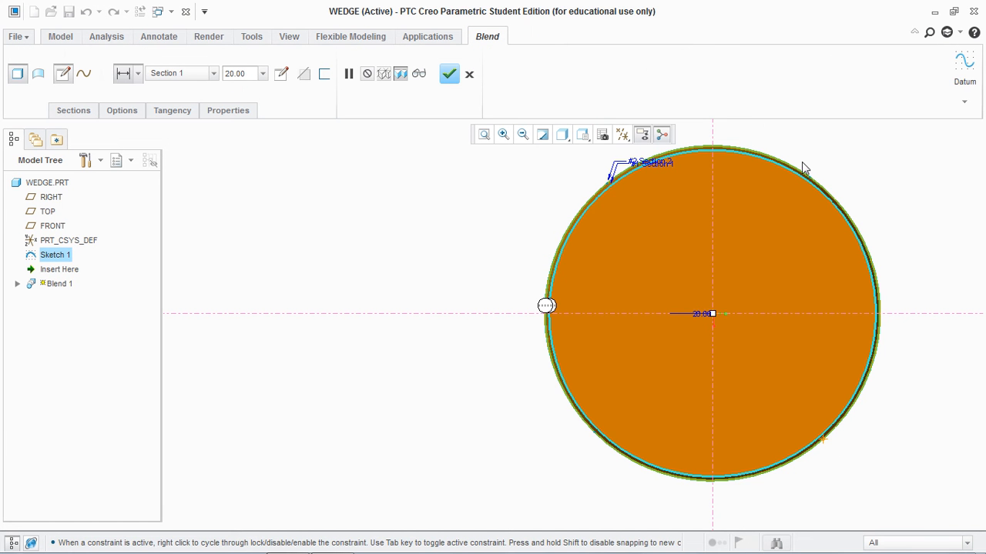
pyautogui.click(74, 111)
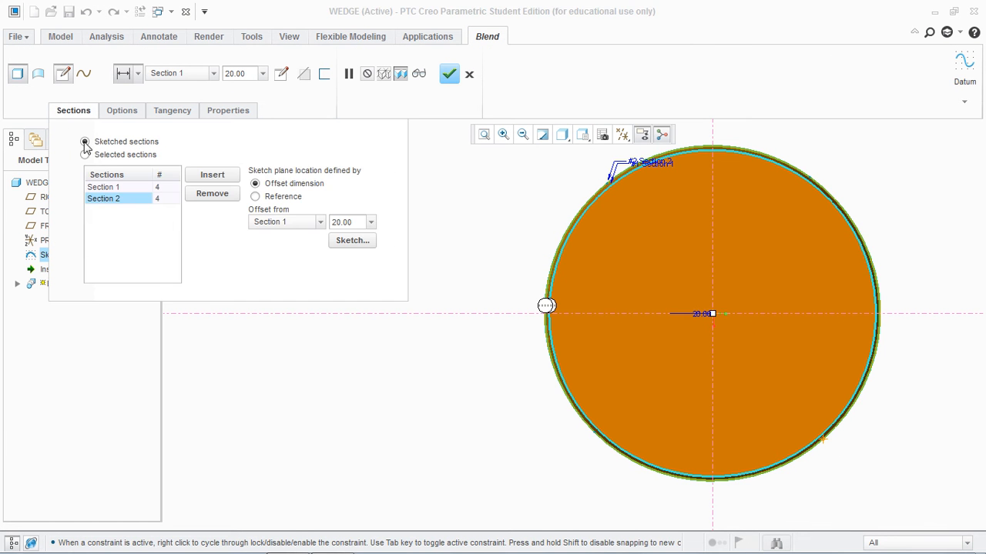
pyautogui.click(212, 174)
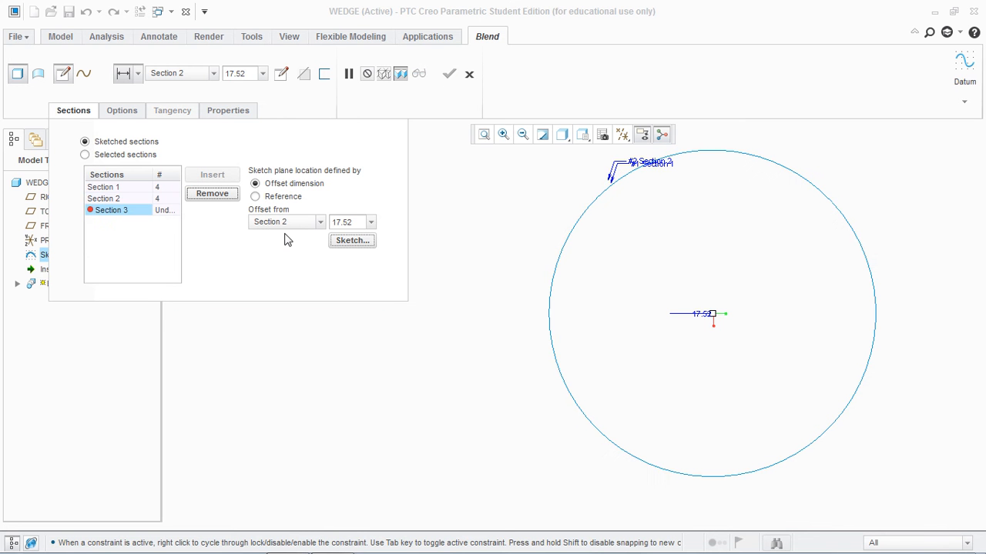
pyautogui.tripleClick(347, 222)
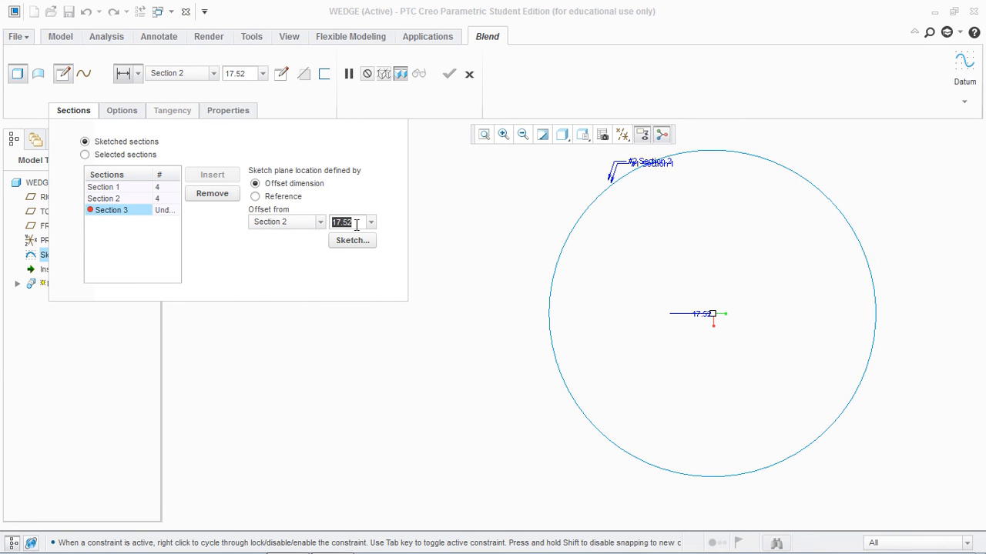
pyautogui.write('12.00')
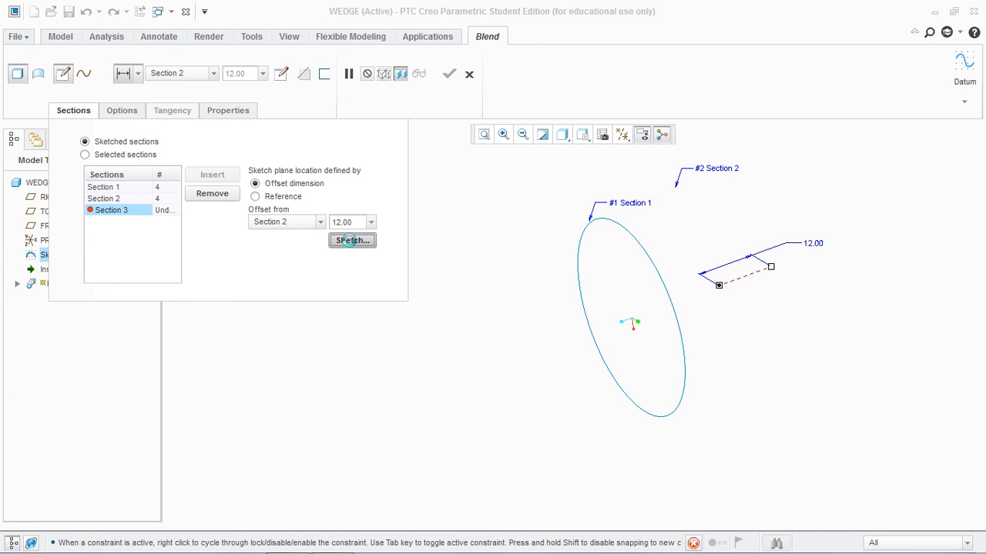
# Step: Sketch a smaller circle for Section 3 and accept it
pyautogui.click(351, 240)
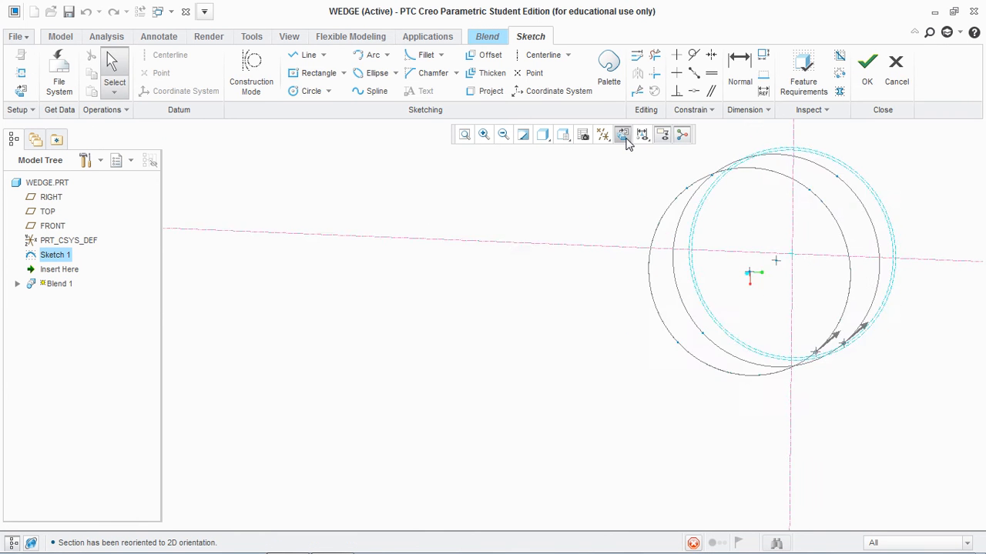
pyautogui.click(466, 134)
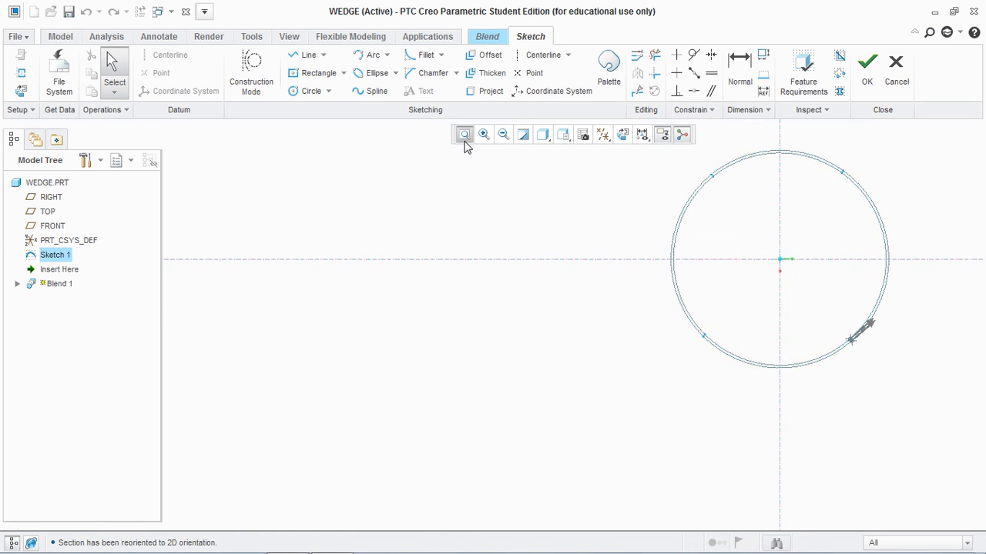
pyautogui.click(311, 91)
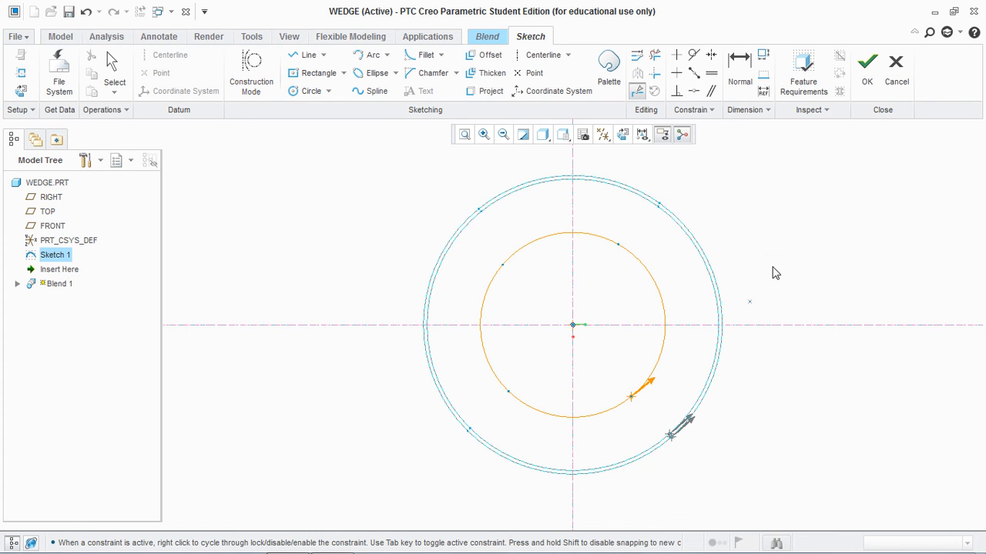
pyautogui.click(867, 69)
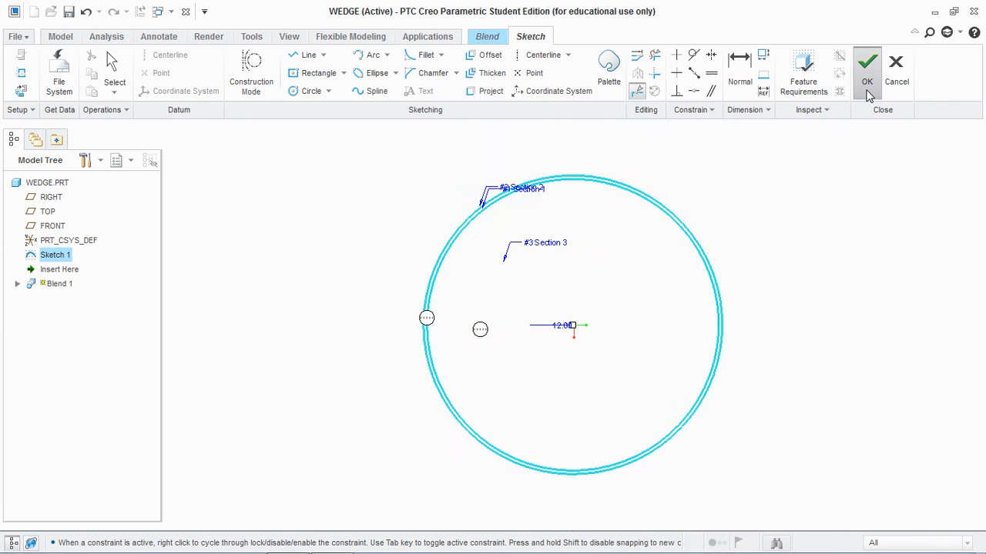
# Step: Bring up the reference drawing of the wedge to check its dimensions
pyautogui.click(865, 67)
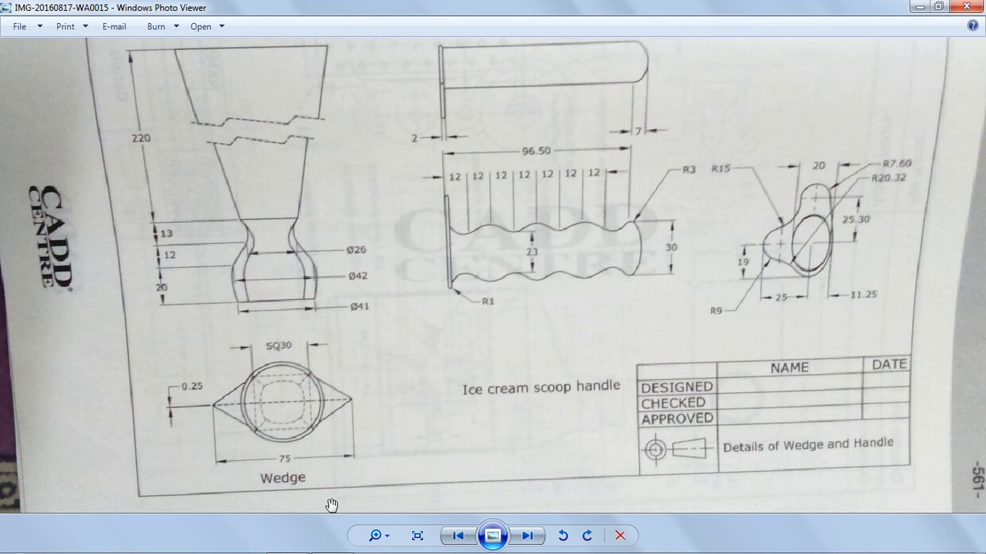
pyautogui.moveTo(331, 539)
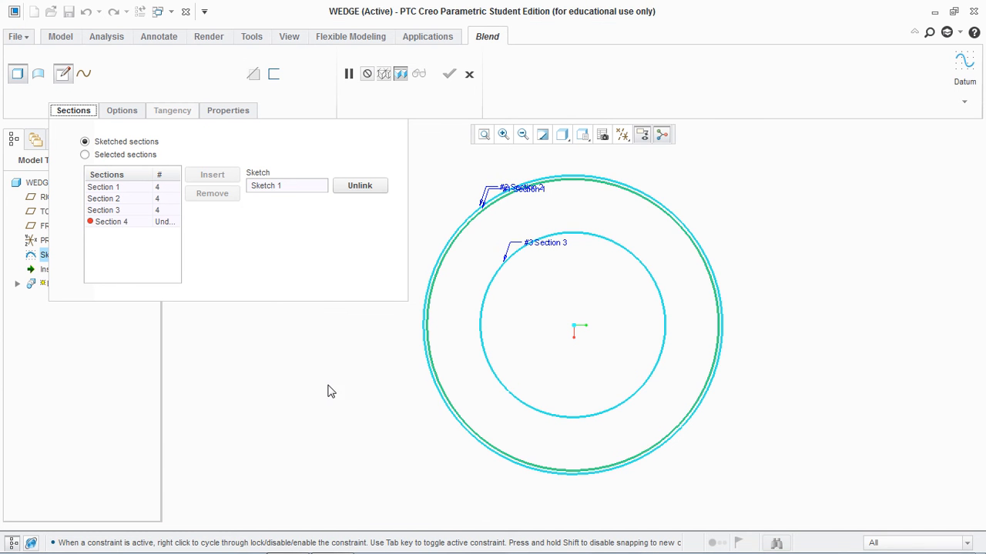
# Step: Sketch a 30 x 30 square as Section 4 and complete Blend 1
pyautogui.click(111, 222)
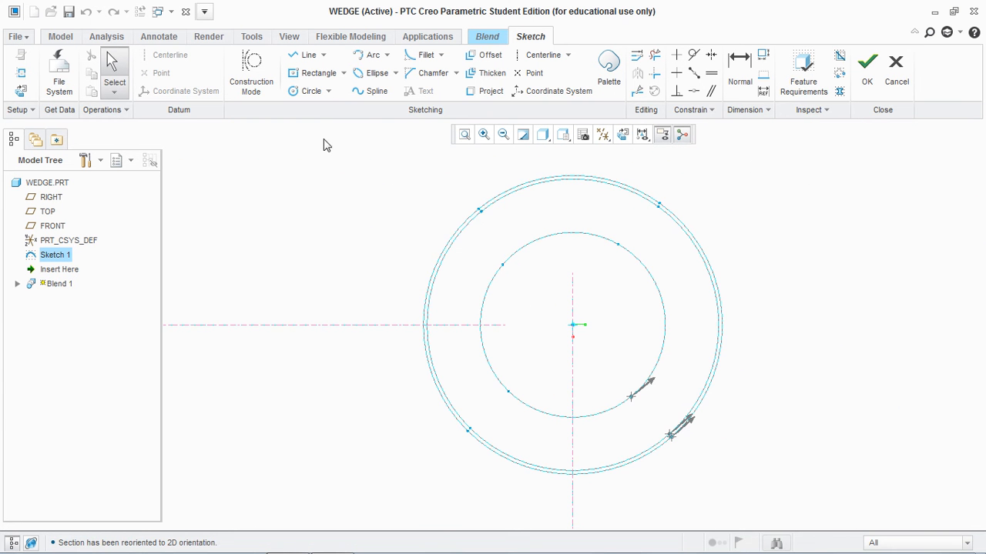
pyautogui.click(315, 73)
pyautogui.write('3')
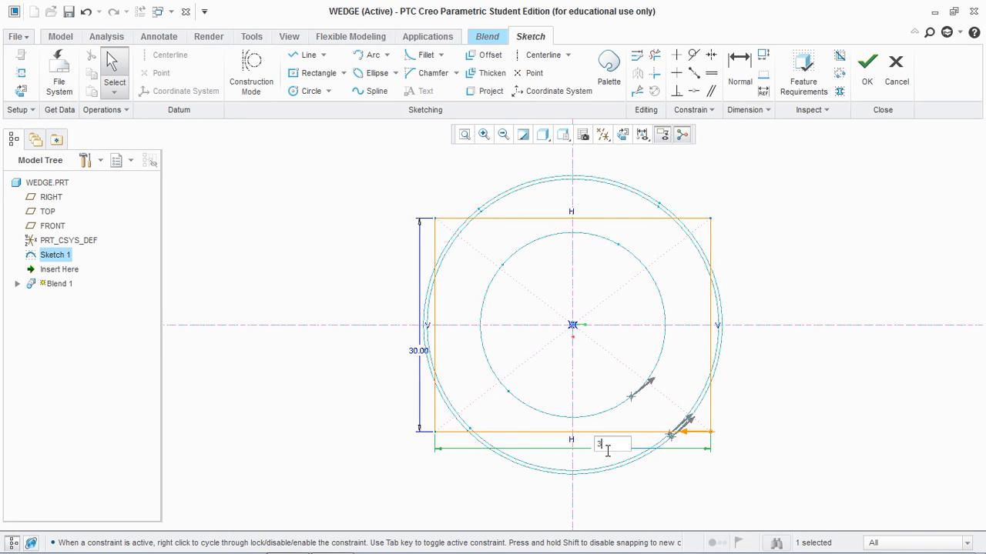
pyautogui.press('Return')
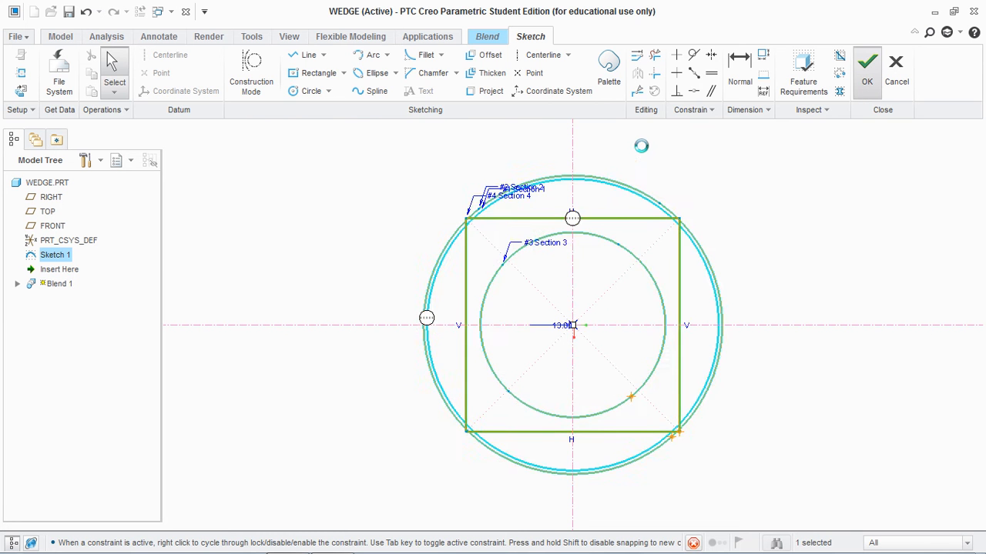
pyautogui.click(866, 61)
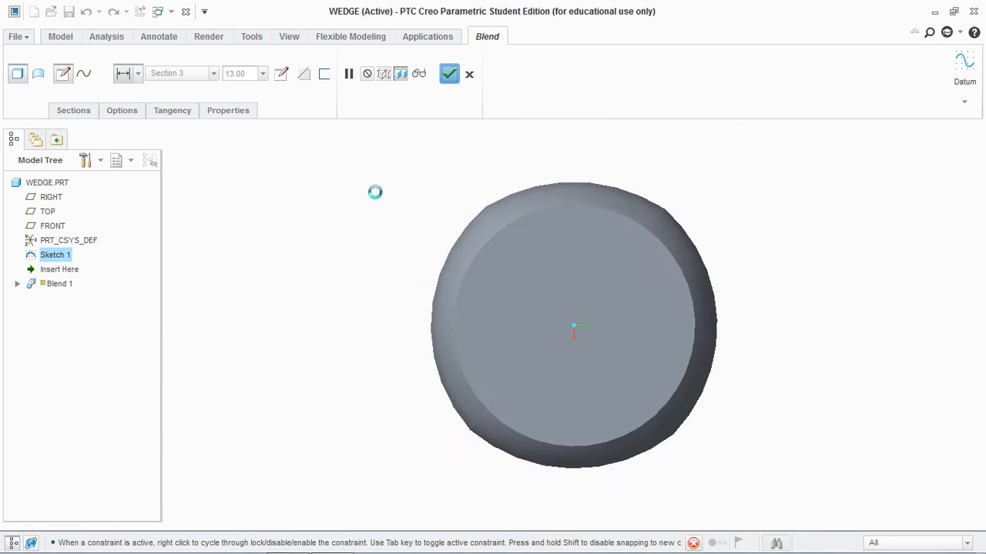
pyautogui.click(450, 74)
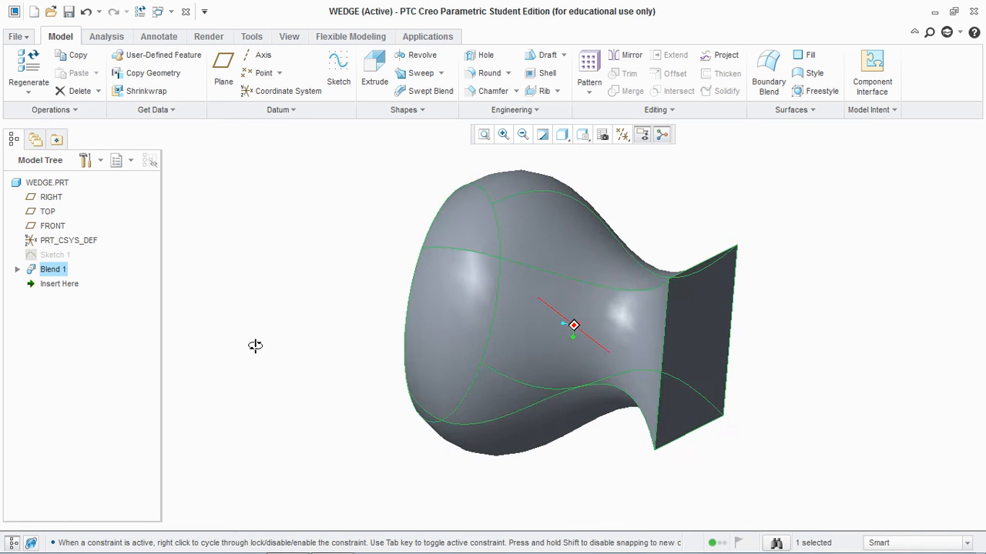
# Step: Create Sketch 2 on the blend's square end face by projecting its four edges
pyautogui.click(339, 69)
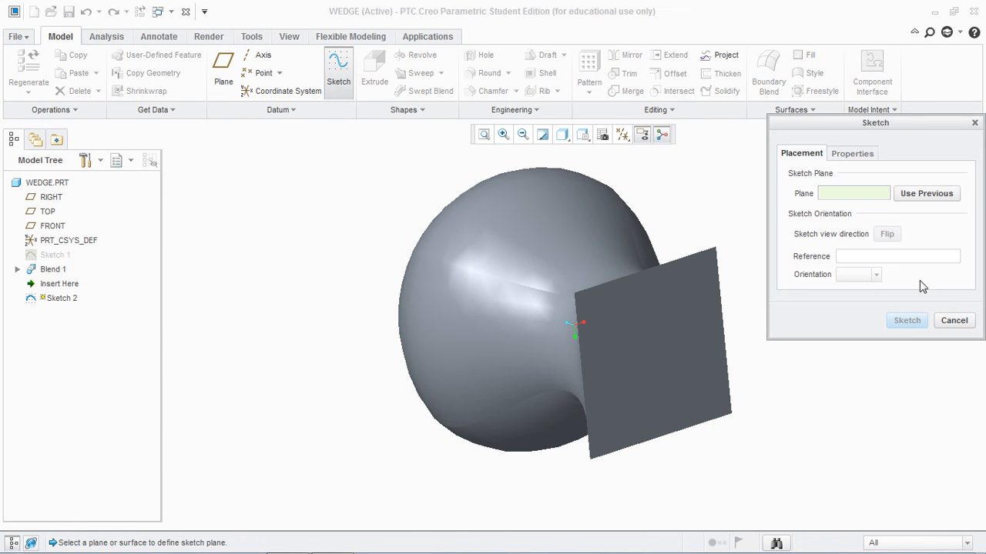
pyautogui.click(641, 344)
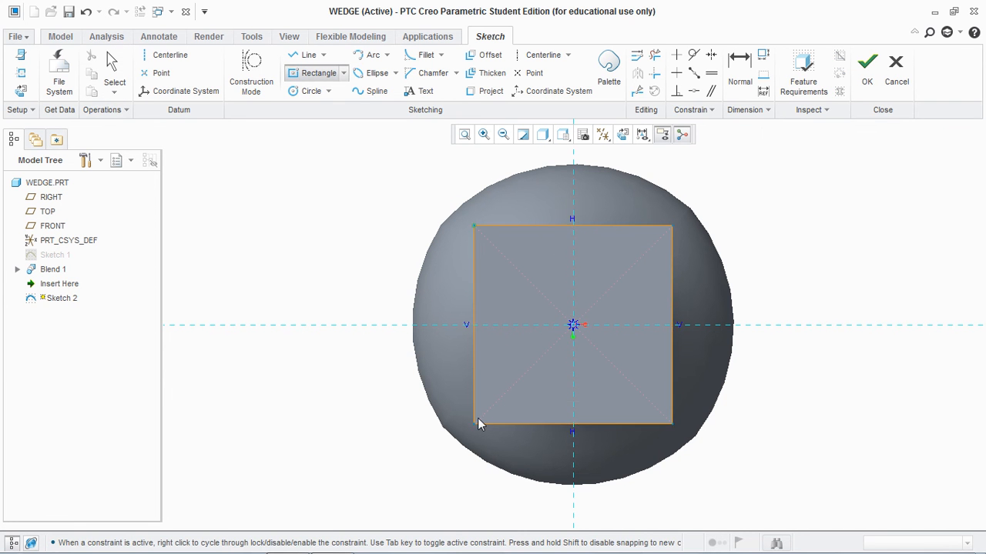
pyautogui.click(896, 62)
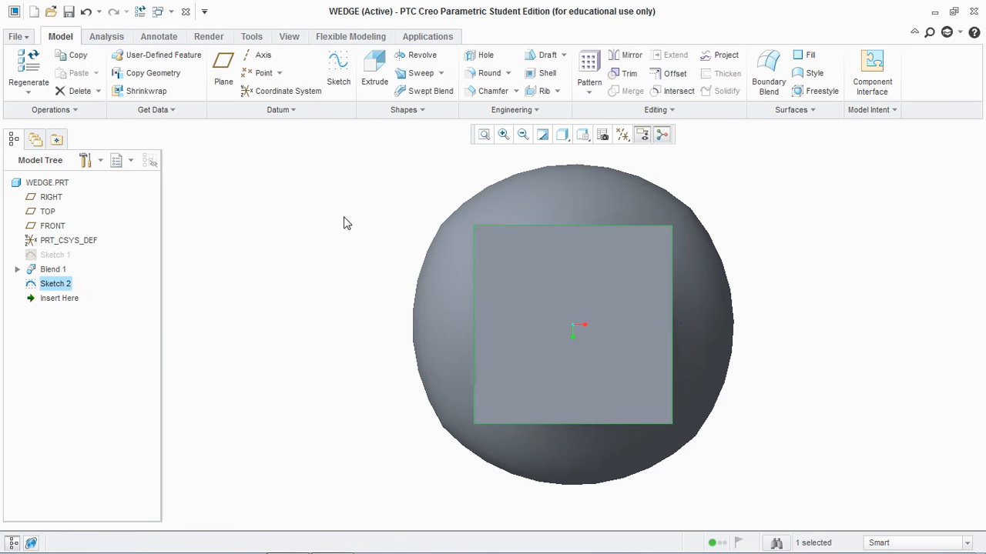
# Step: Create datum plane DTM1 offset 220 from the square end face
pyautogui.click(223, 69)
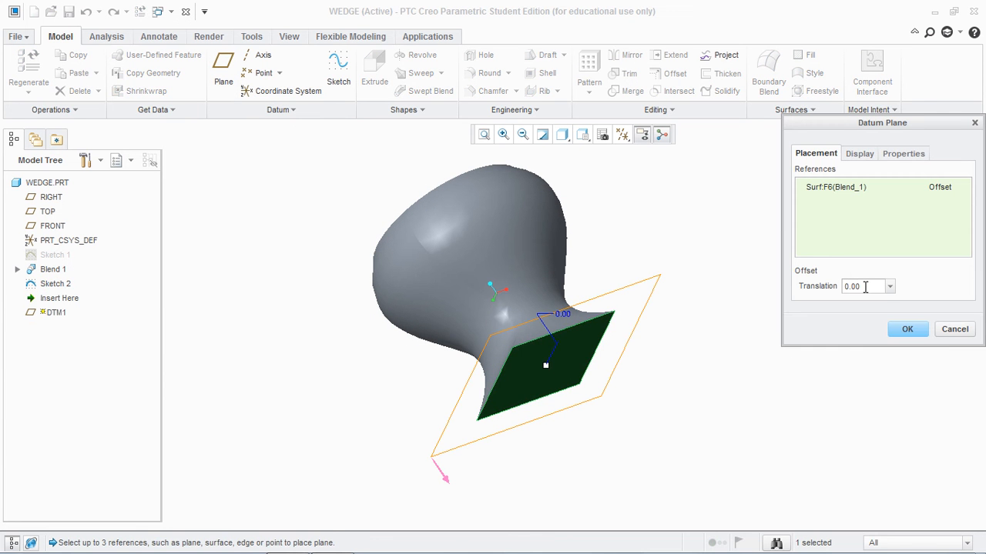
pyautogui.write('220')
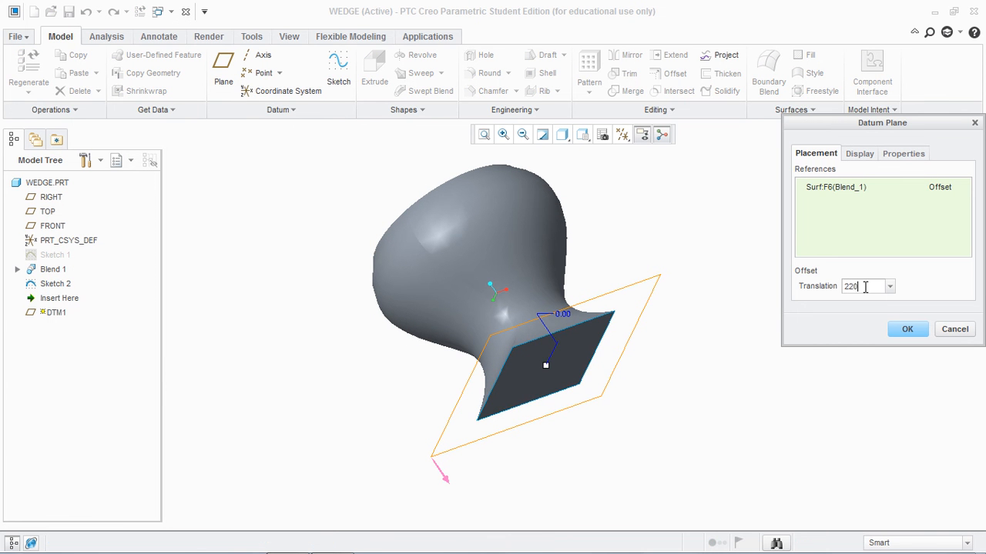
pyautogui.click(907, 329)
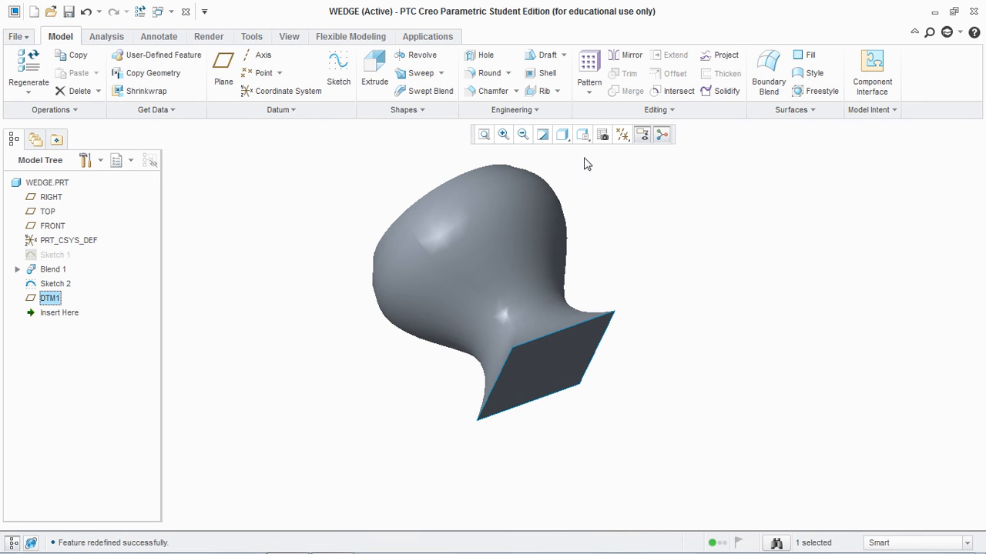
# Step: Begin a new sketch on datum plane DTM1
pyautogui.click(339, 70)
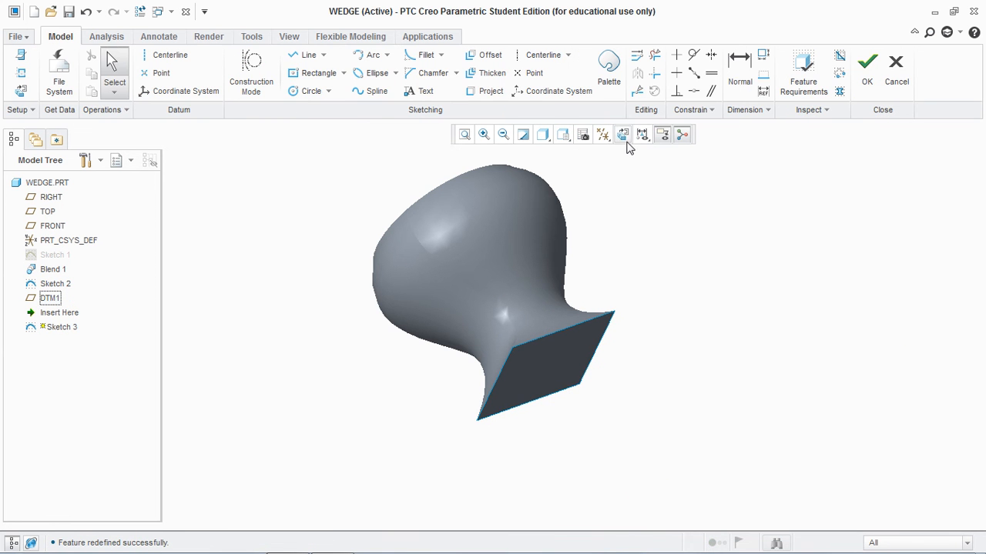
# Step: Draw a single horizontal line centred on the axis in Sketch 3 and finish it
pyautogui.click(622, 134)
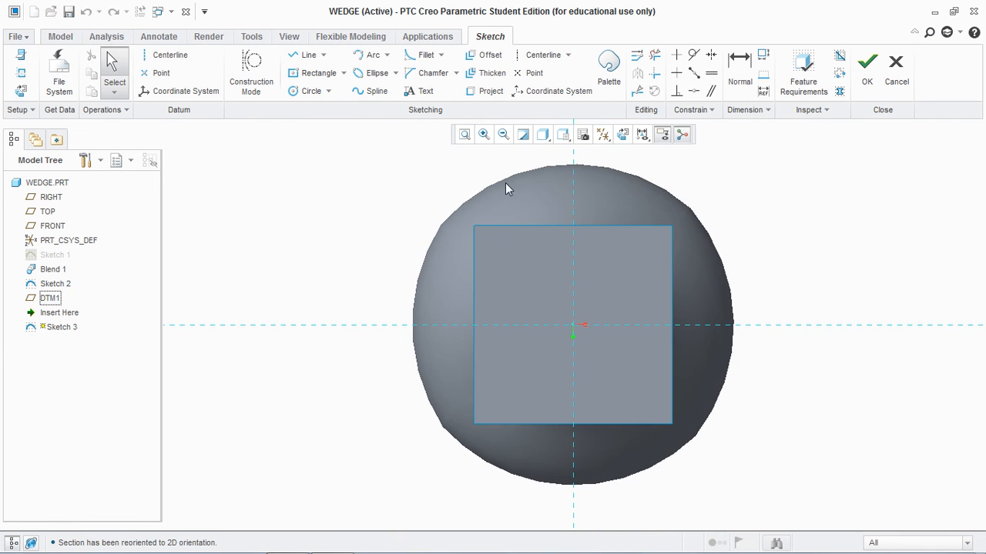
pyautogui.click(314, 72)
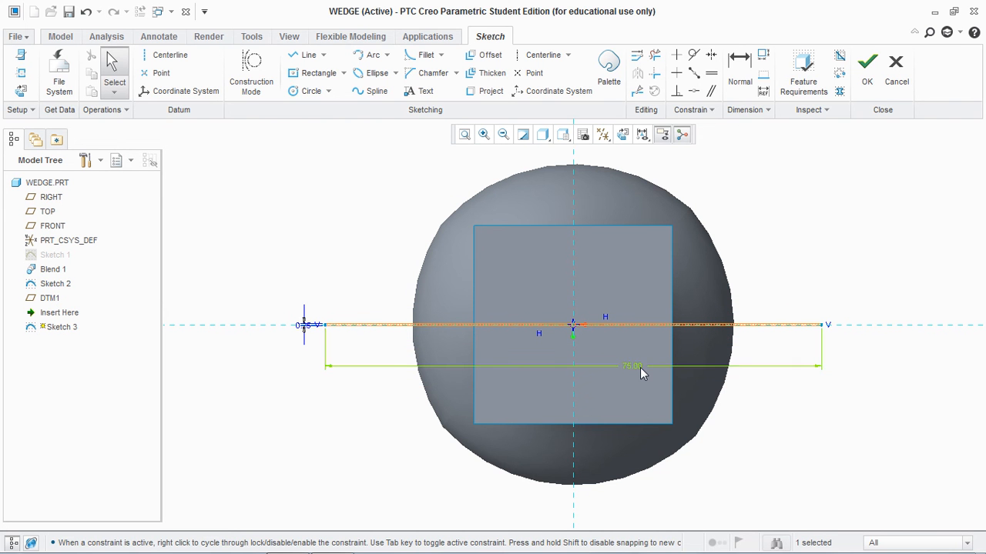
pyautogui.click(866, 65)
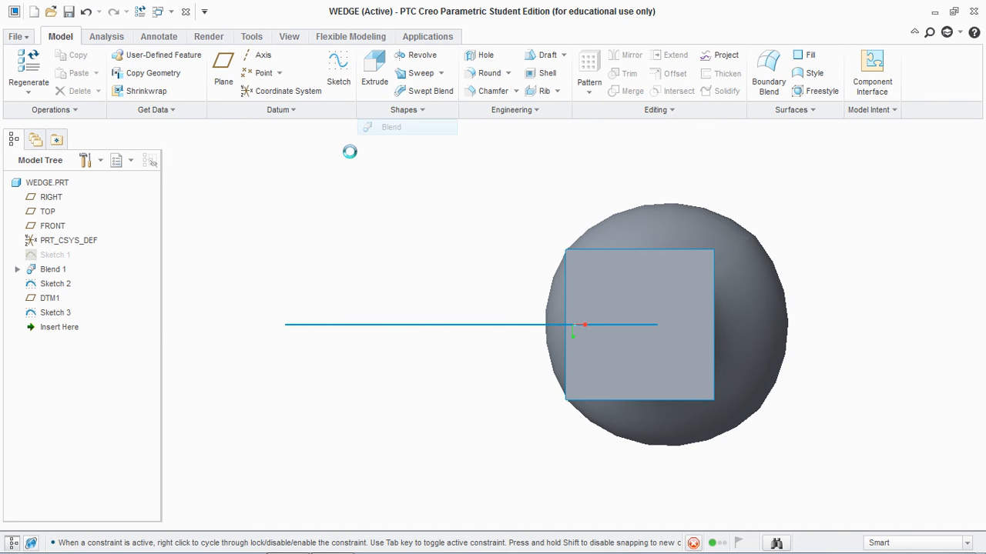
# Step: Build Blend 2 from Sketch 2 and Sketch 3 sections, tapering the square to a thin edge
pyautogui.click(391, 127)
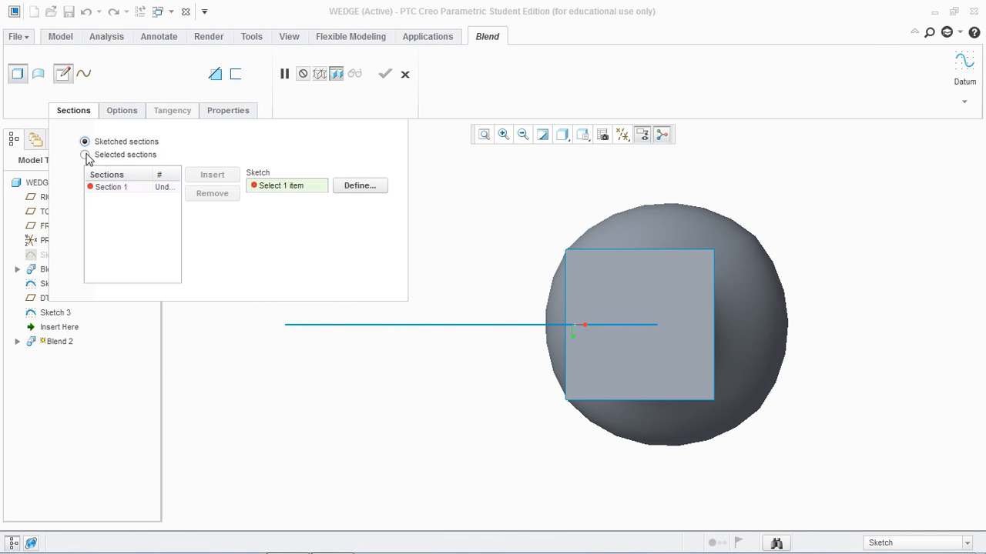
pyautogui.click(85, 154)
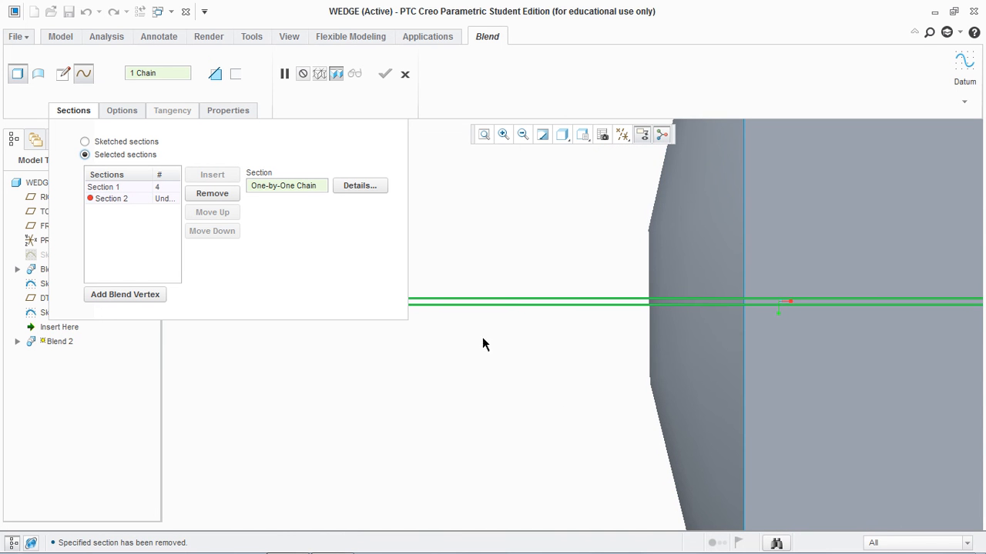
pyautogui.click(111, 197)
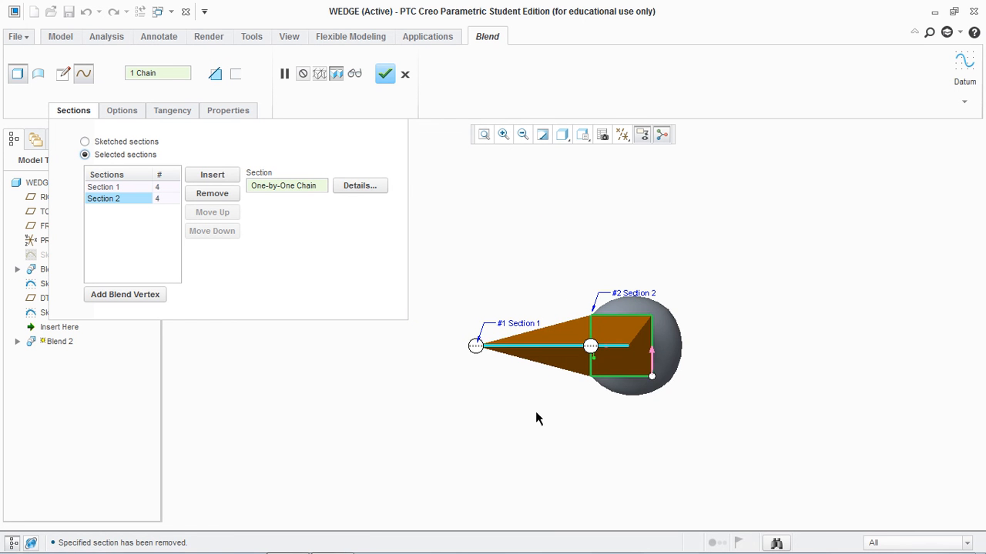
pyautogui.click(385, 74)
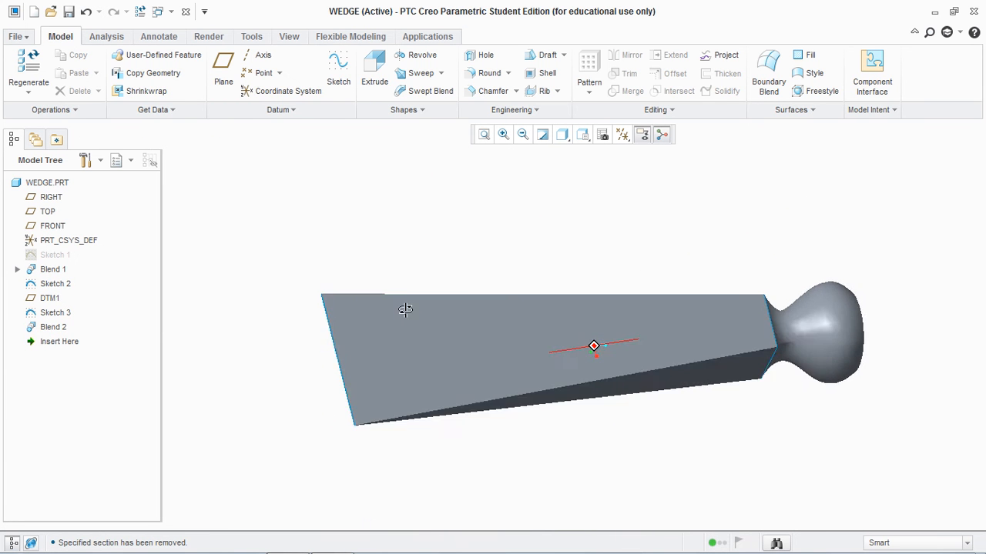
# Step: Inspect the wedge end-on in Hidden Line and Wireframe, then return to Shading
pyautogui.moveTo(406, 308); pyautogui.dragTo(410, 274)
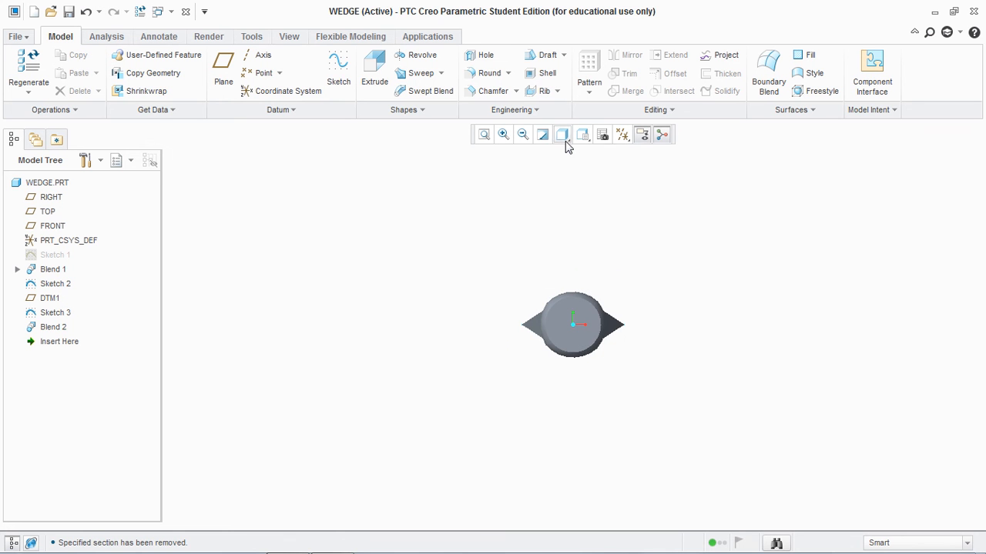
pyautogui.click(563, 134)
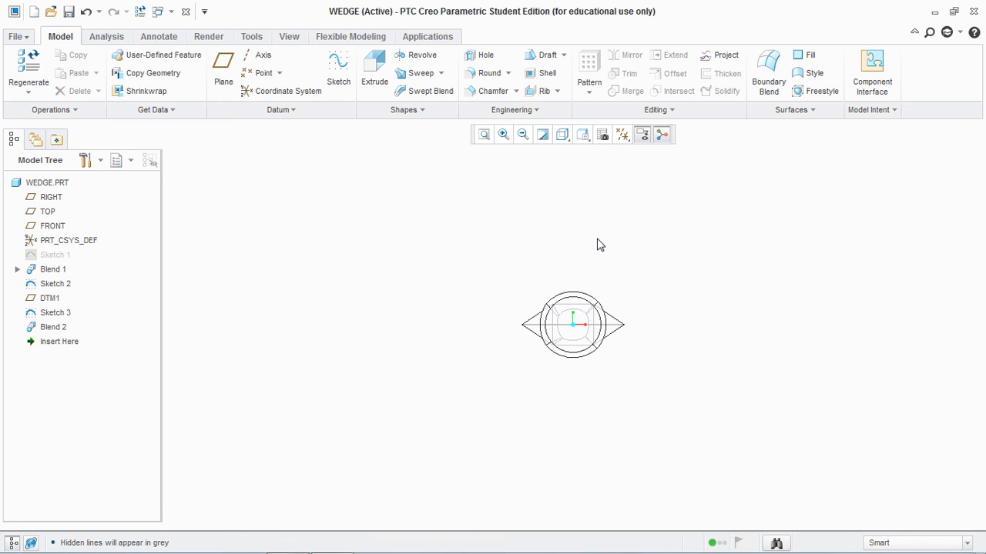
pyautogui.click(562, 134)
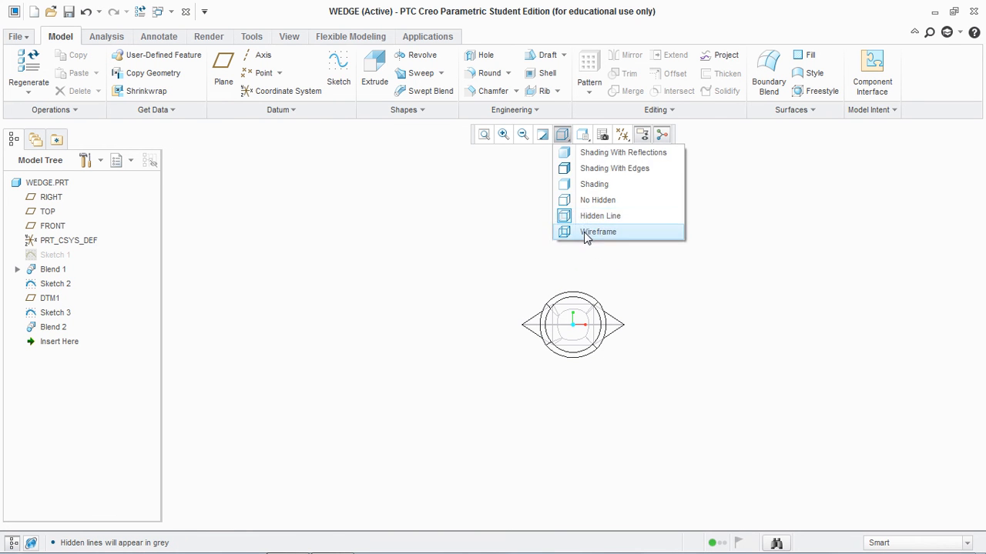
pyautogui.click(598, 231)
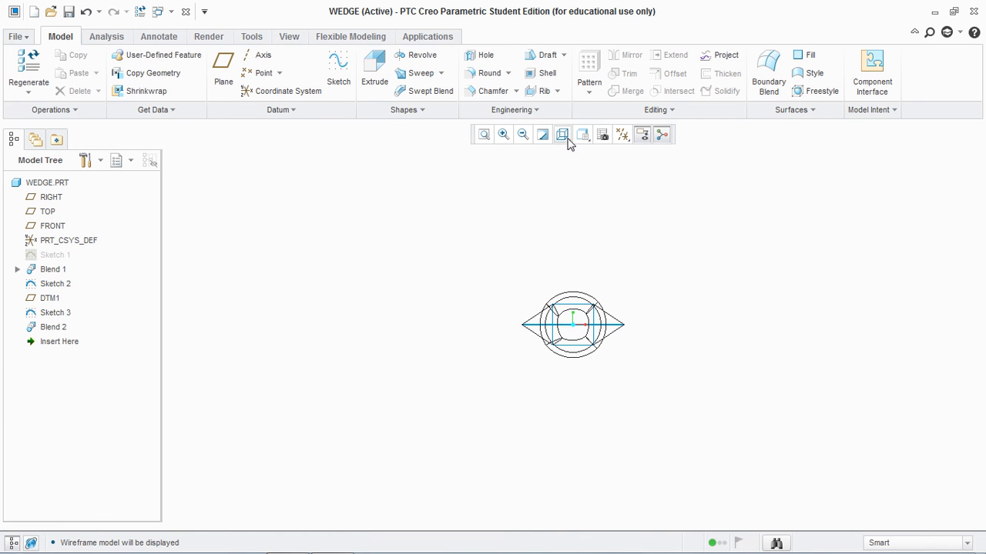
pyautogui.click(562, 134)
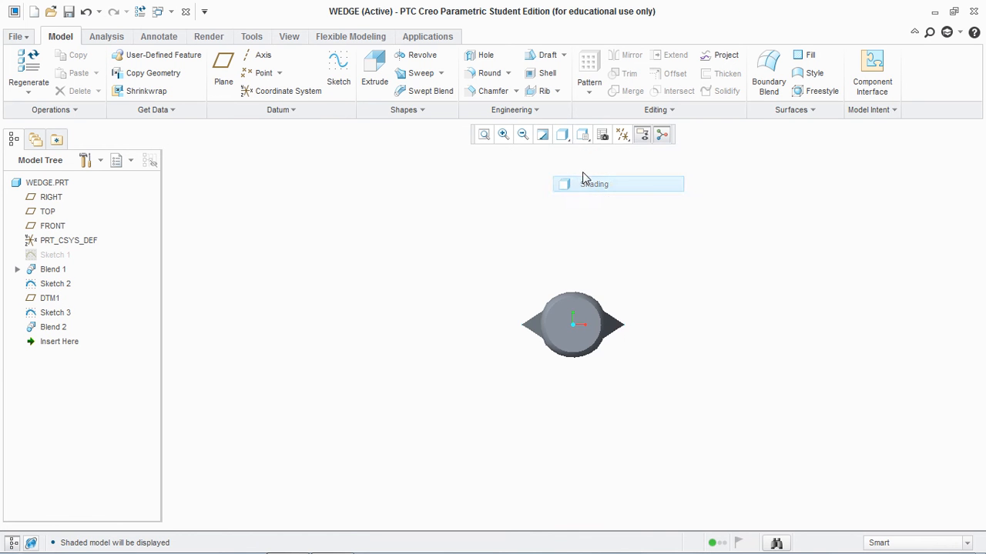
# Step: Show the shaded wedge from the saved FRONT orientation
pyautogui.click(582, 134)
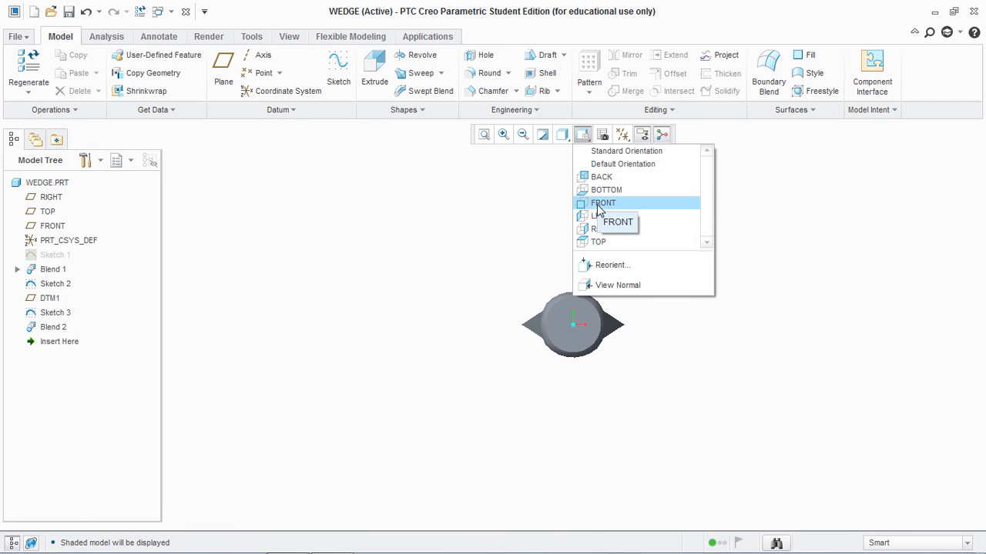
pyautogui.click(604, 203)
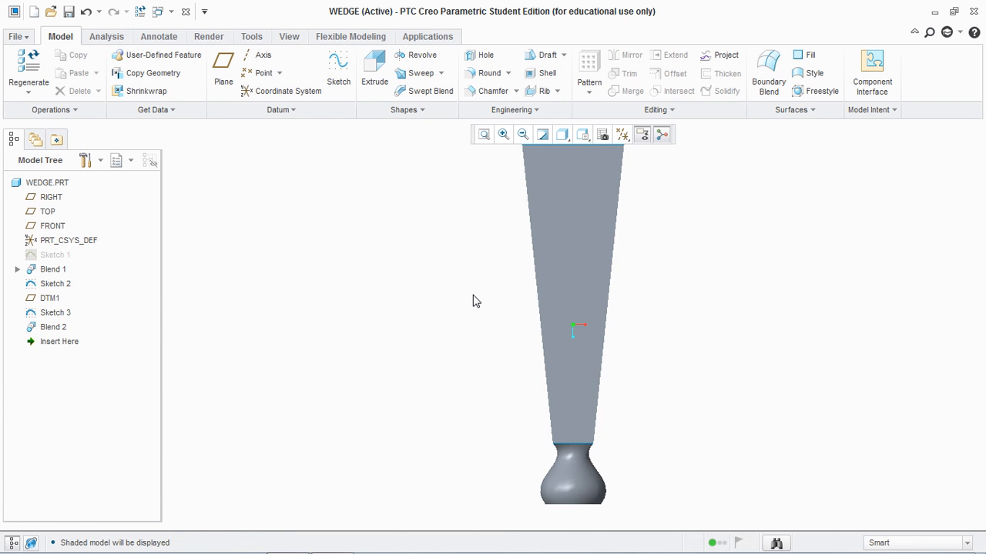
pyautogui.moveTo(507, 315)
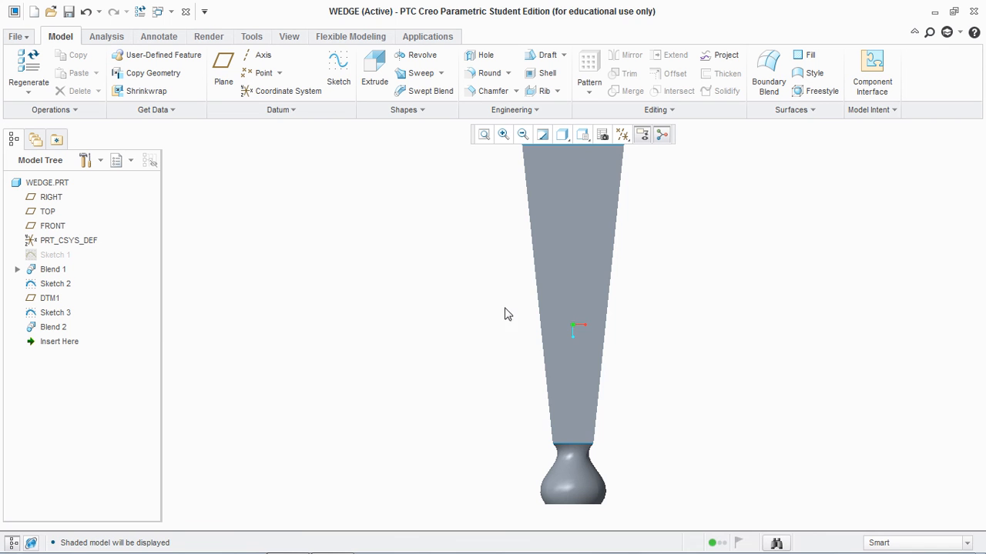